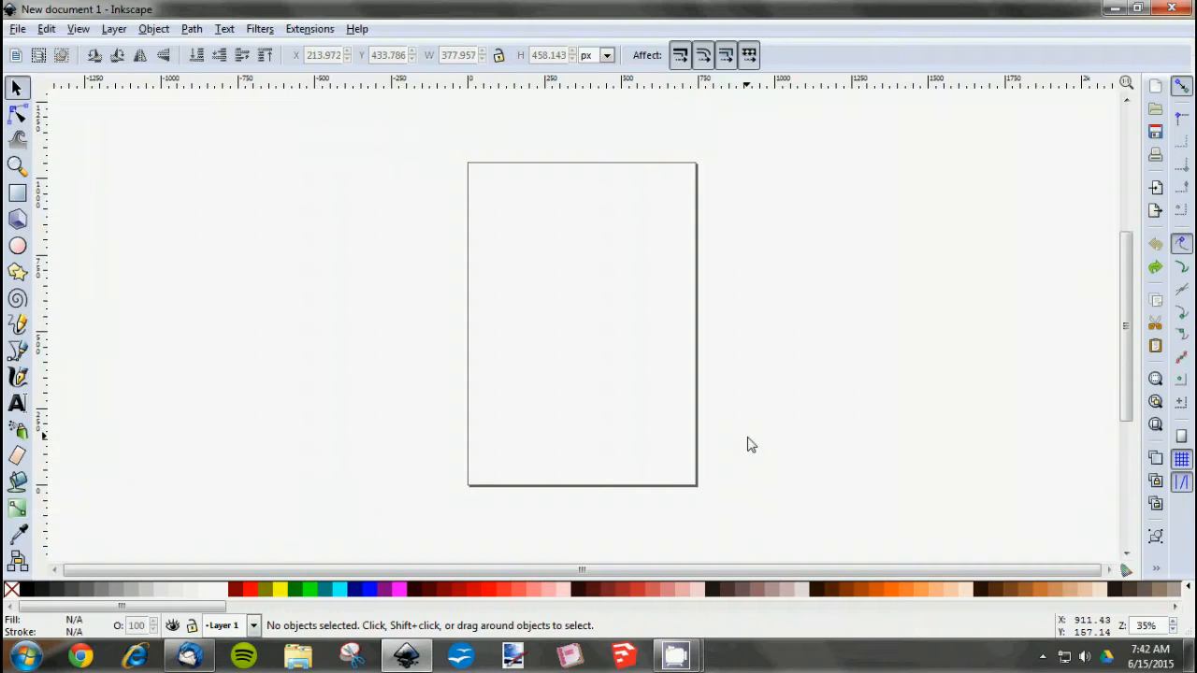
mouse_move(371, 495)
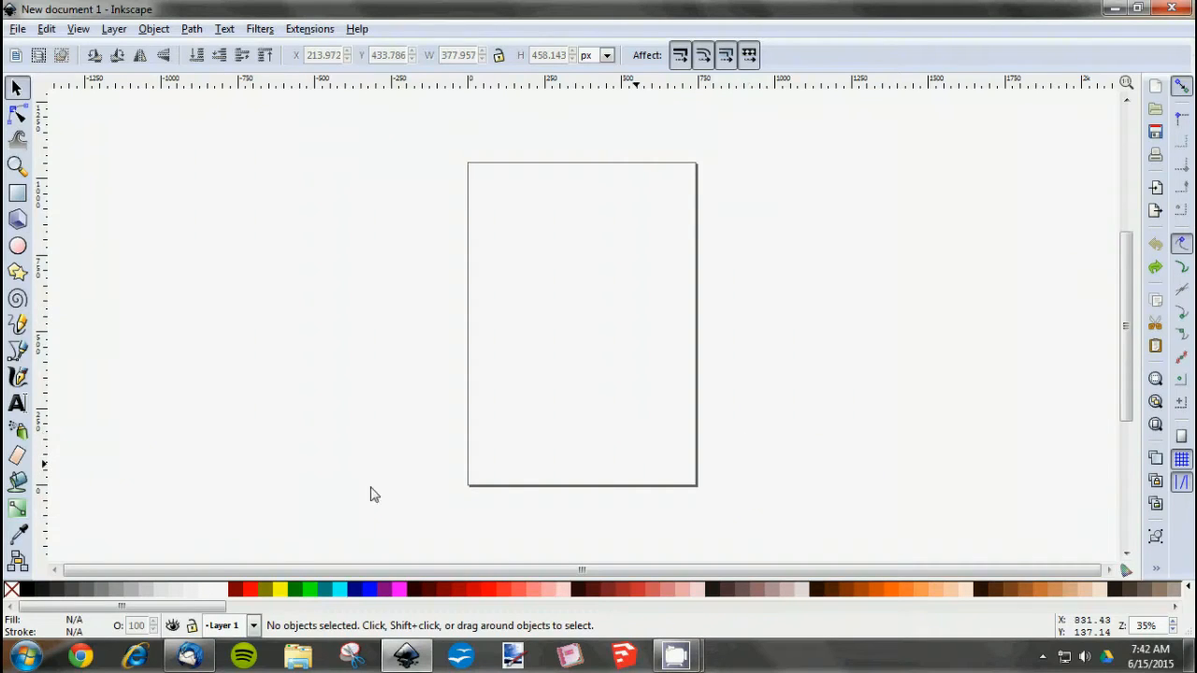
mouse_move(34, 411)
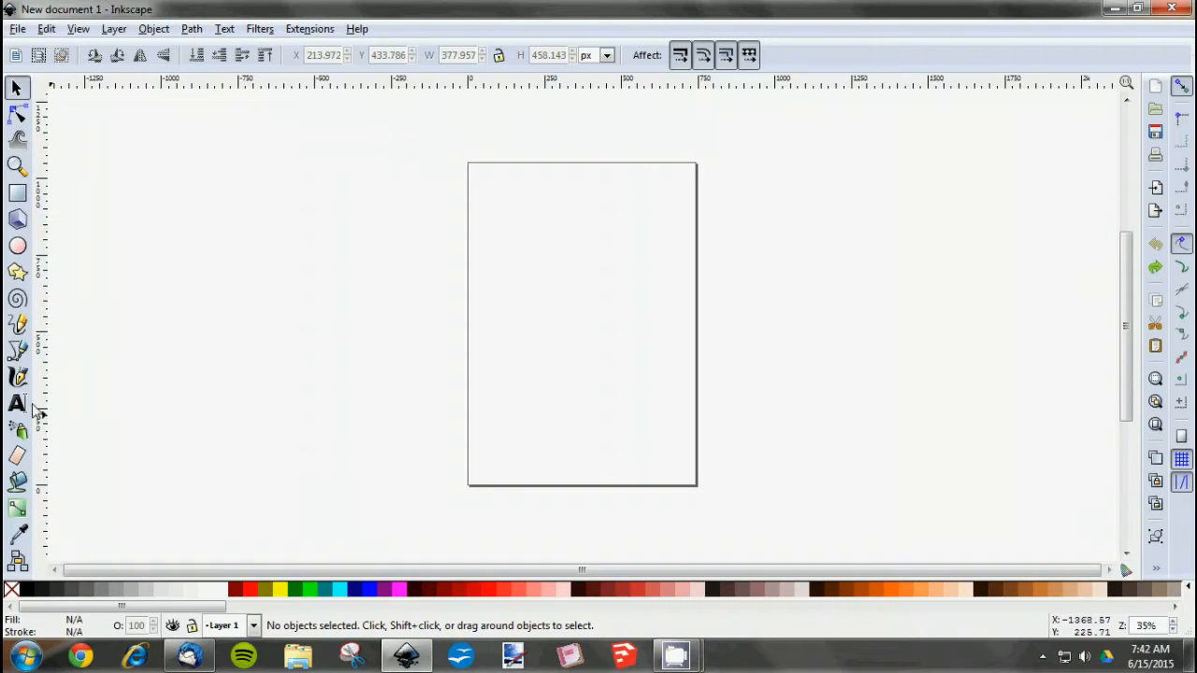
mouse_move(292, 362)
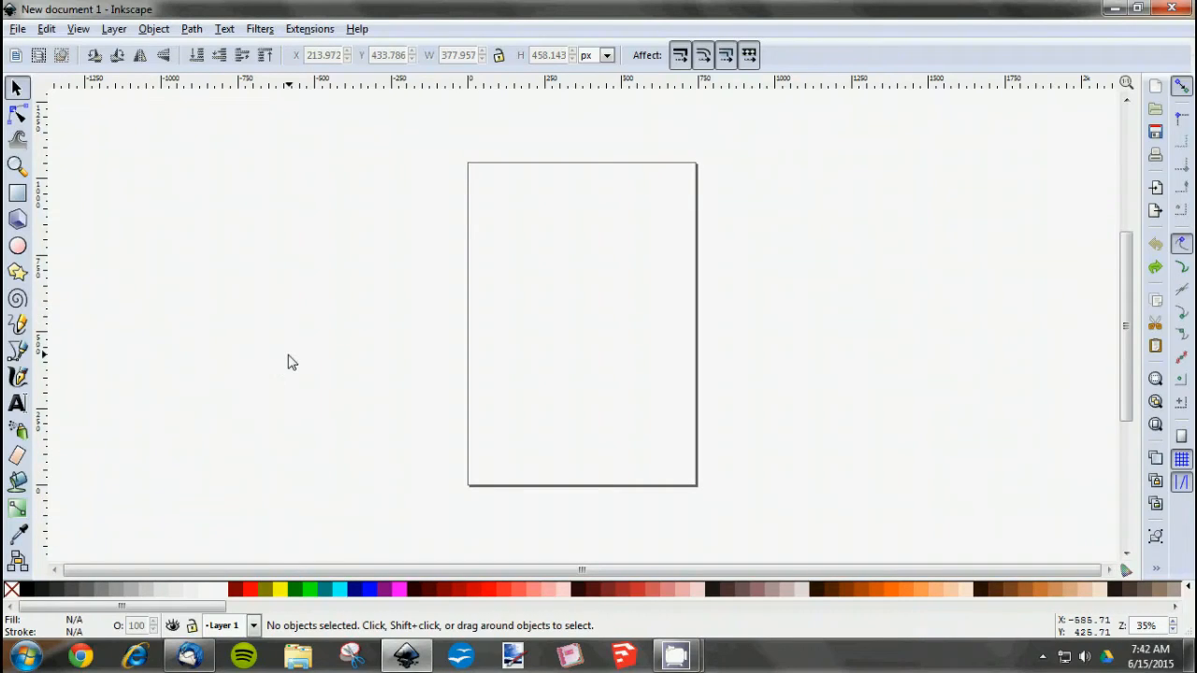
mouse_move(487, 282)
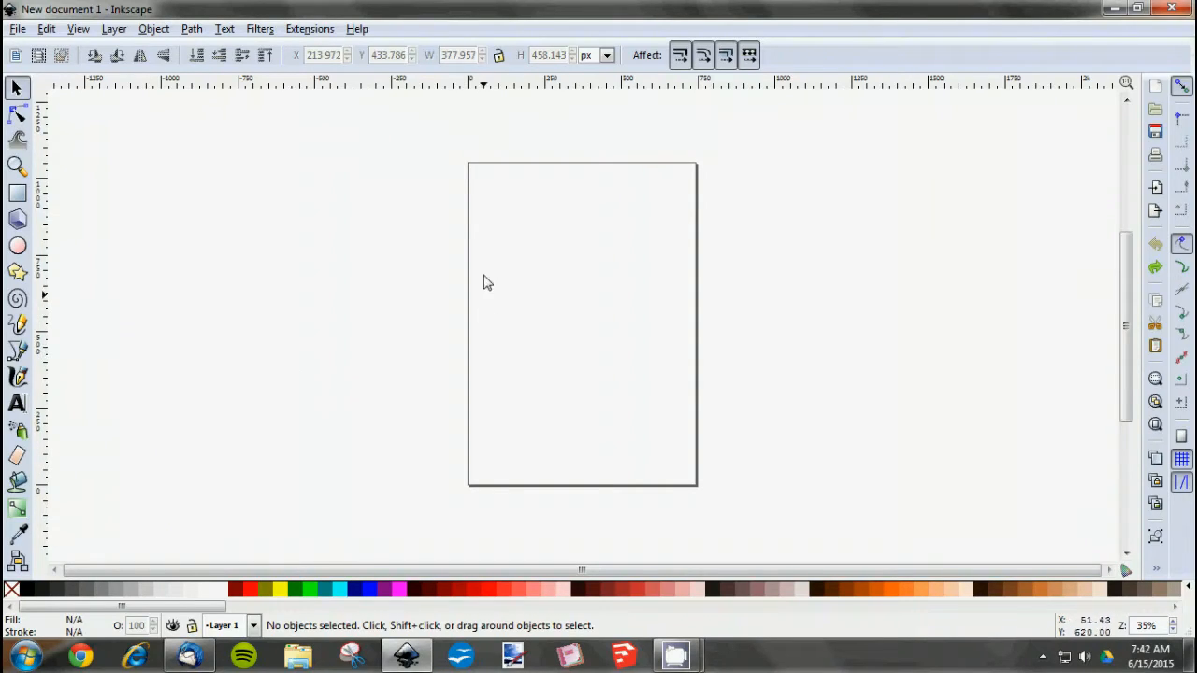
mouse_move(318, 374)
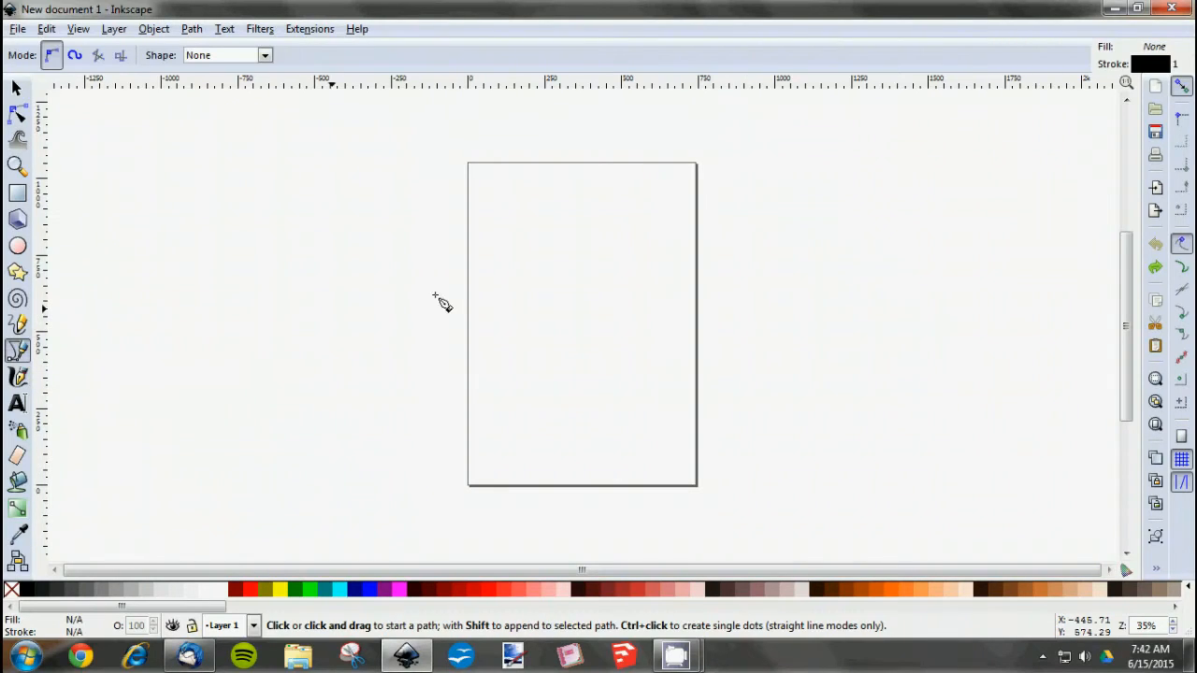
mouse_move(509, 293)
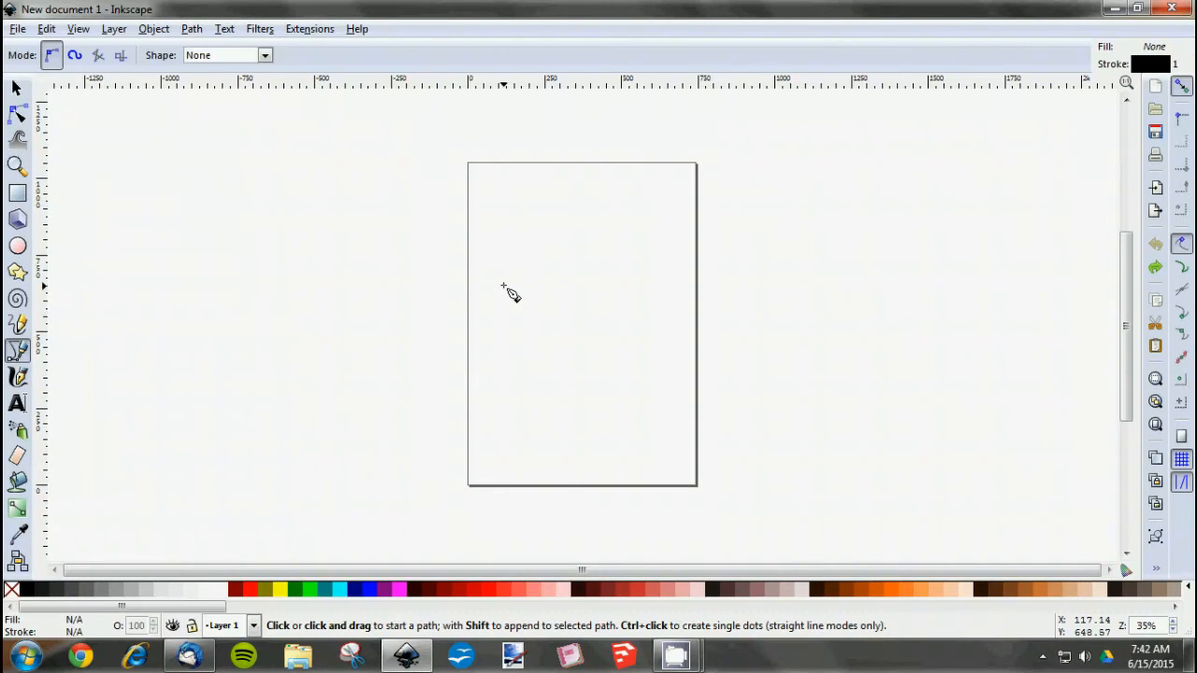
mouse_move(523, 274)
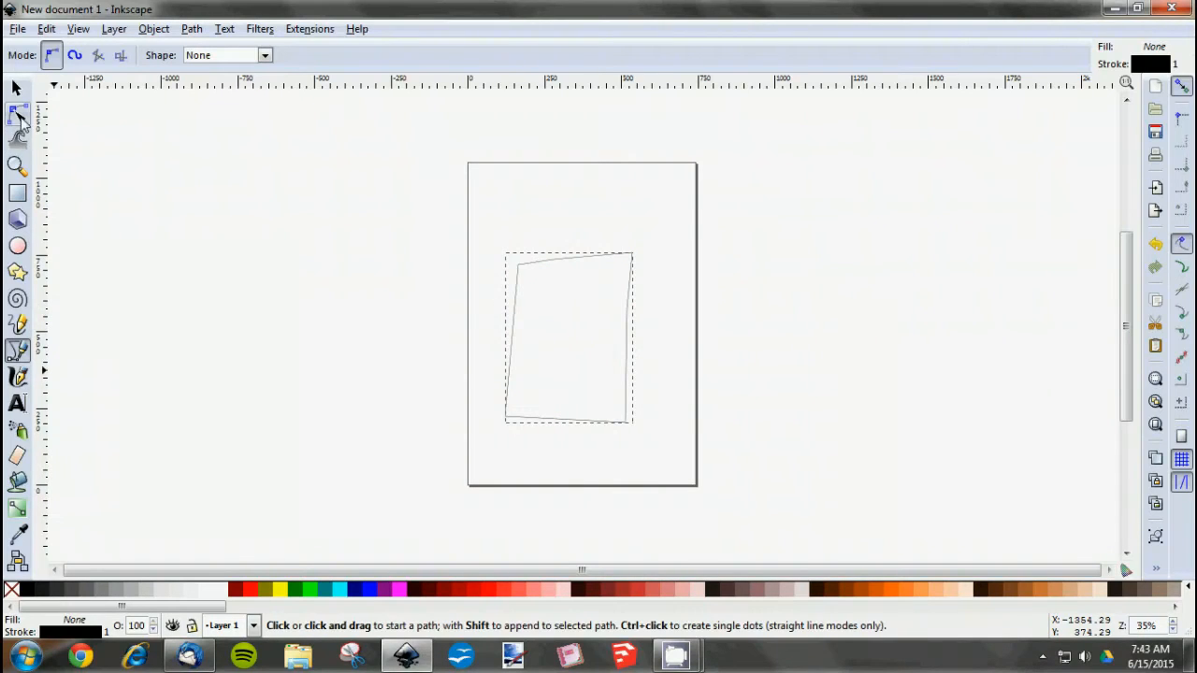
Drag a flowed text frame near the page centre and type 'Tutorial'.
left_click(16, 113)
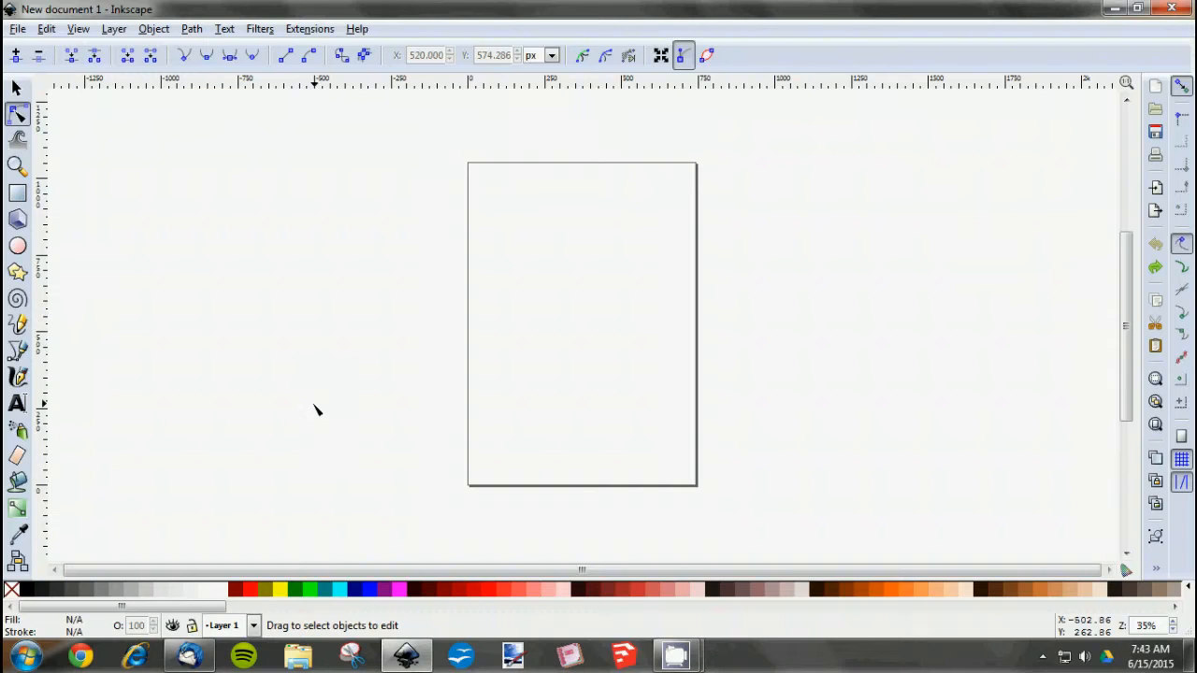
mouse_move(38, 419)
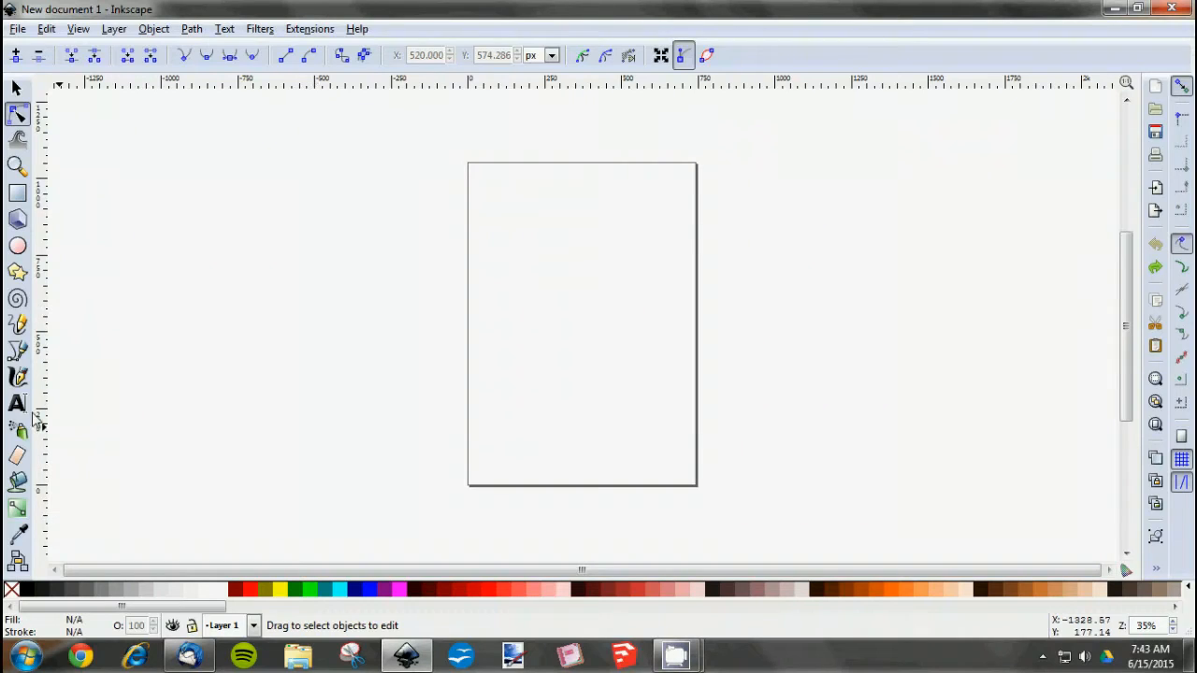
left_click(16, 403)
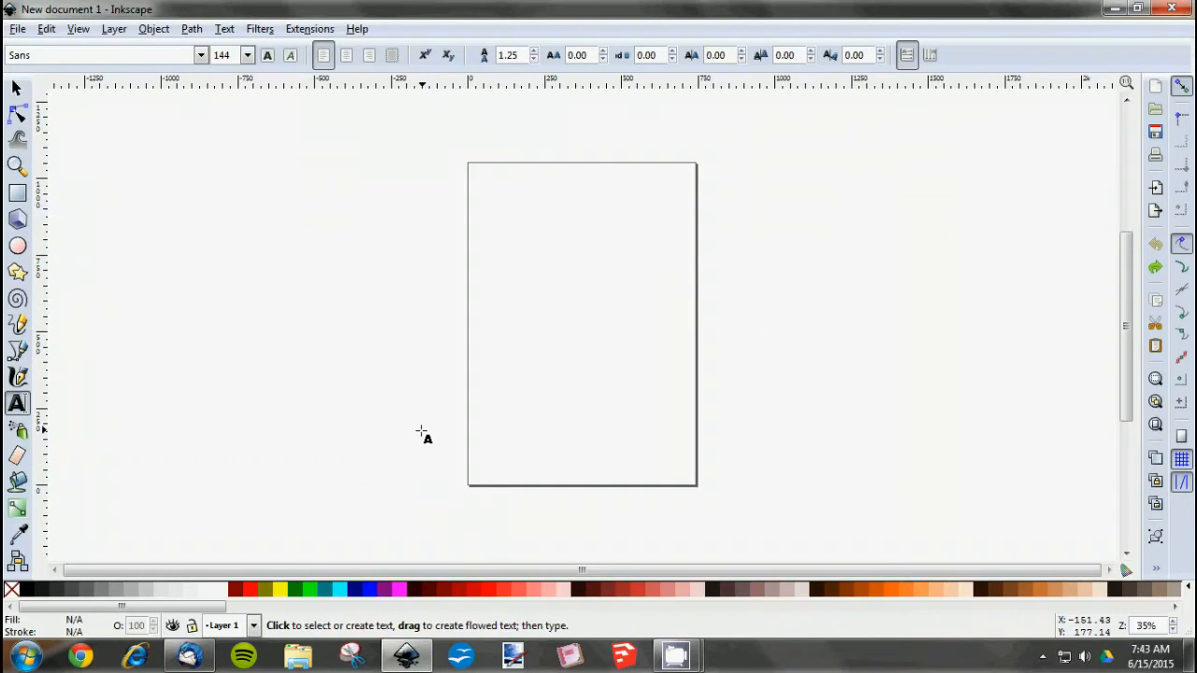
mouse_move(28, 419)
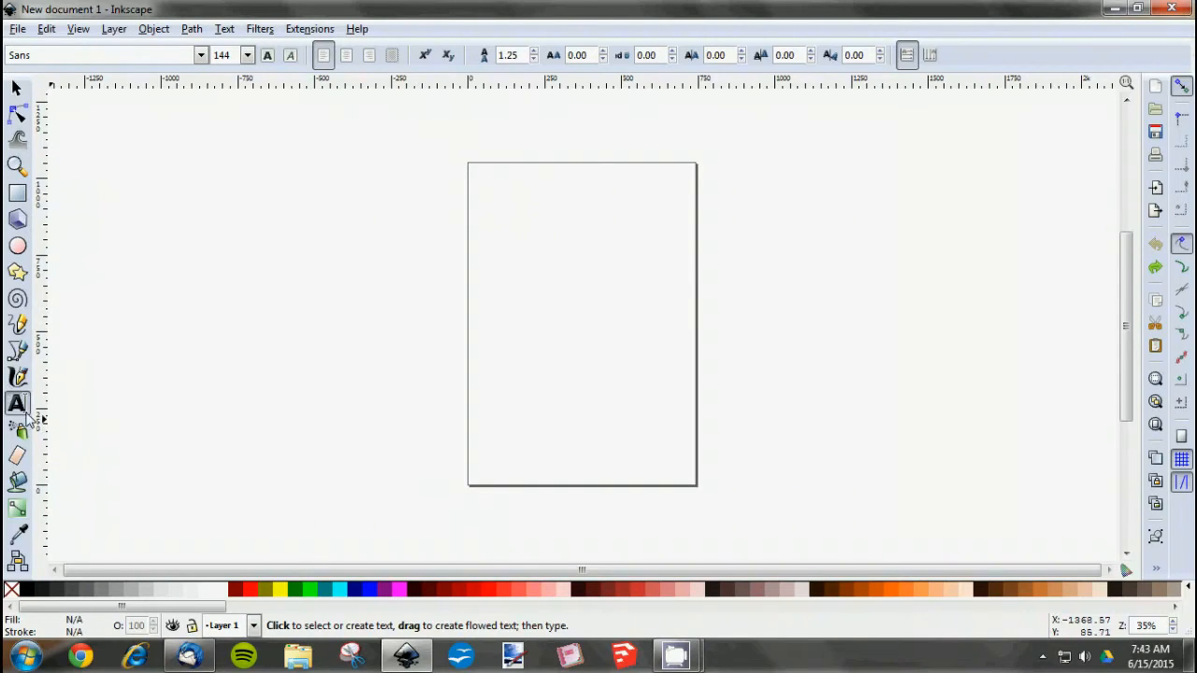
left_click_drag(493, 283, 657, 390)
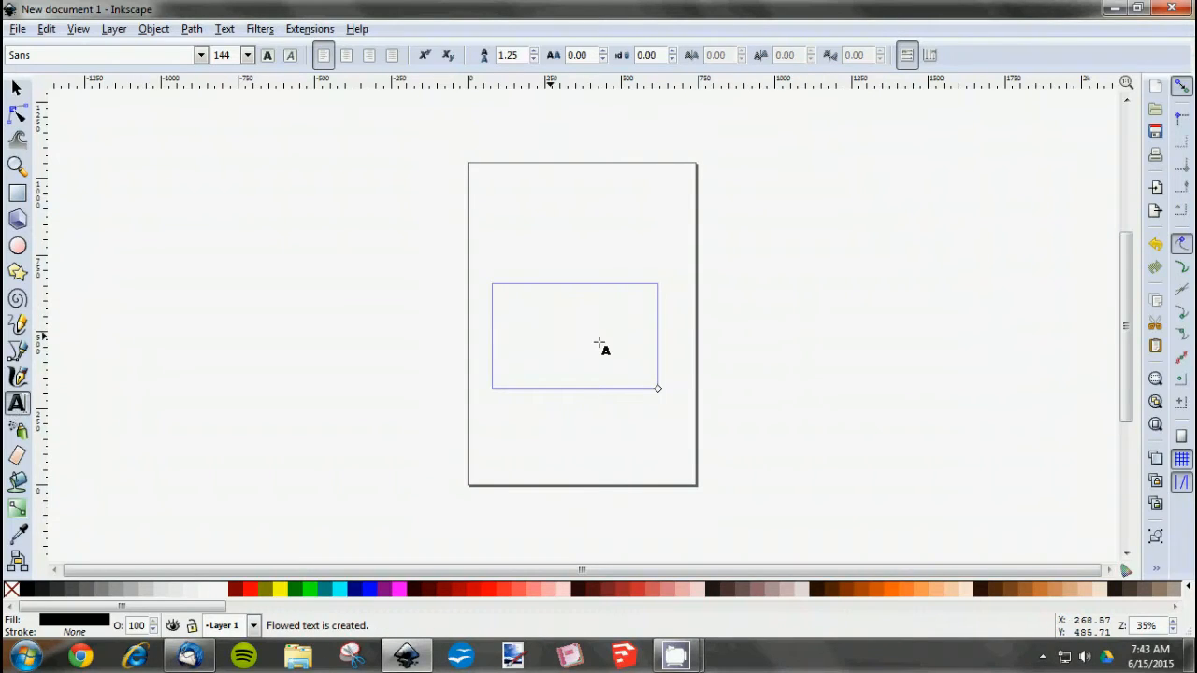
mouse_move(595, 368)
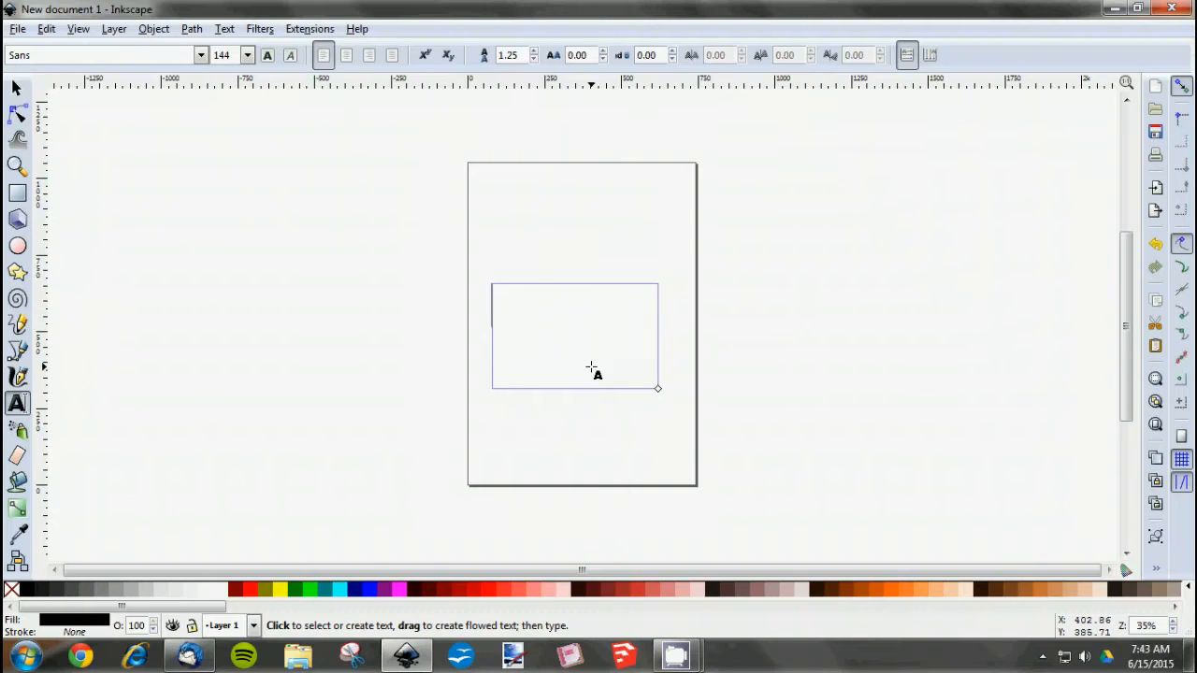
type("Tutoria")
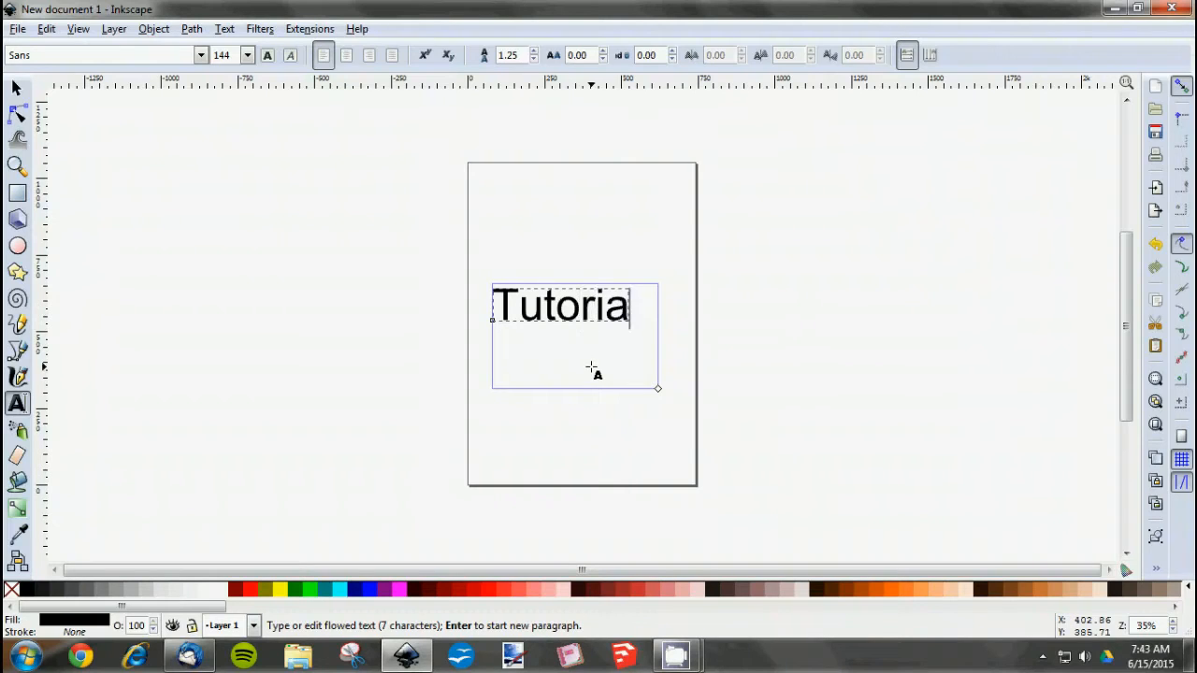
type("l")
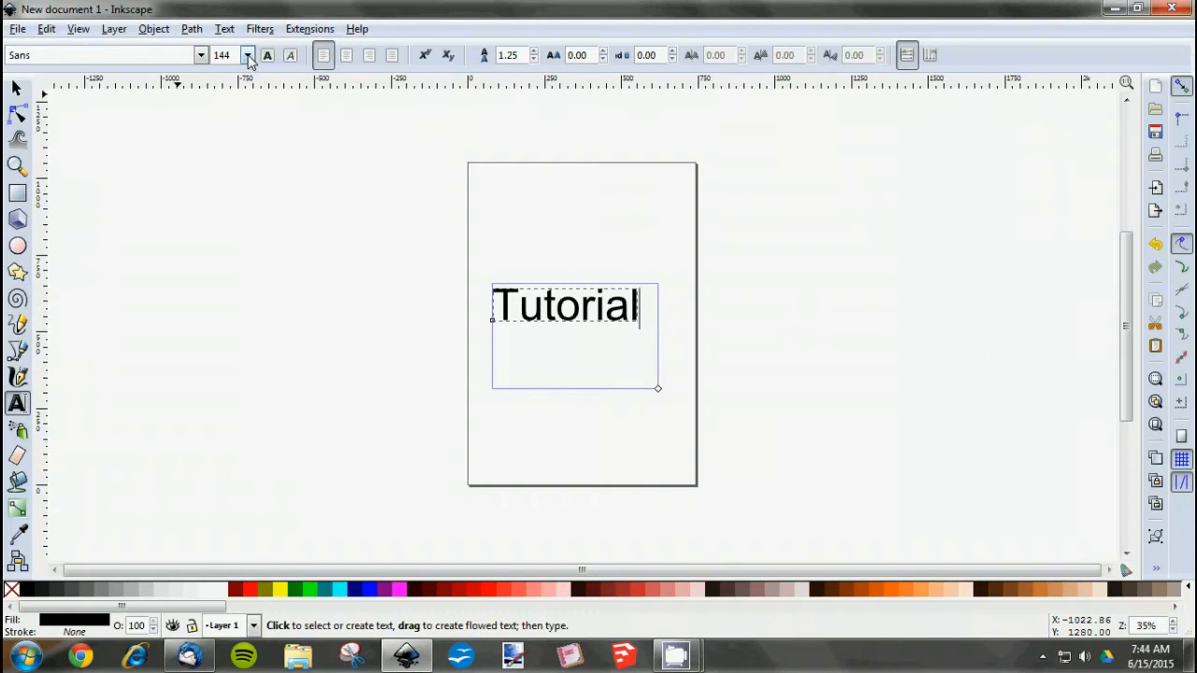
mouse_move(236, 533)
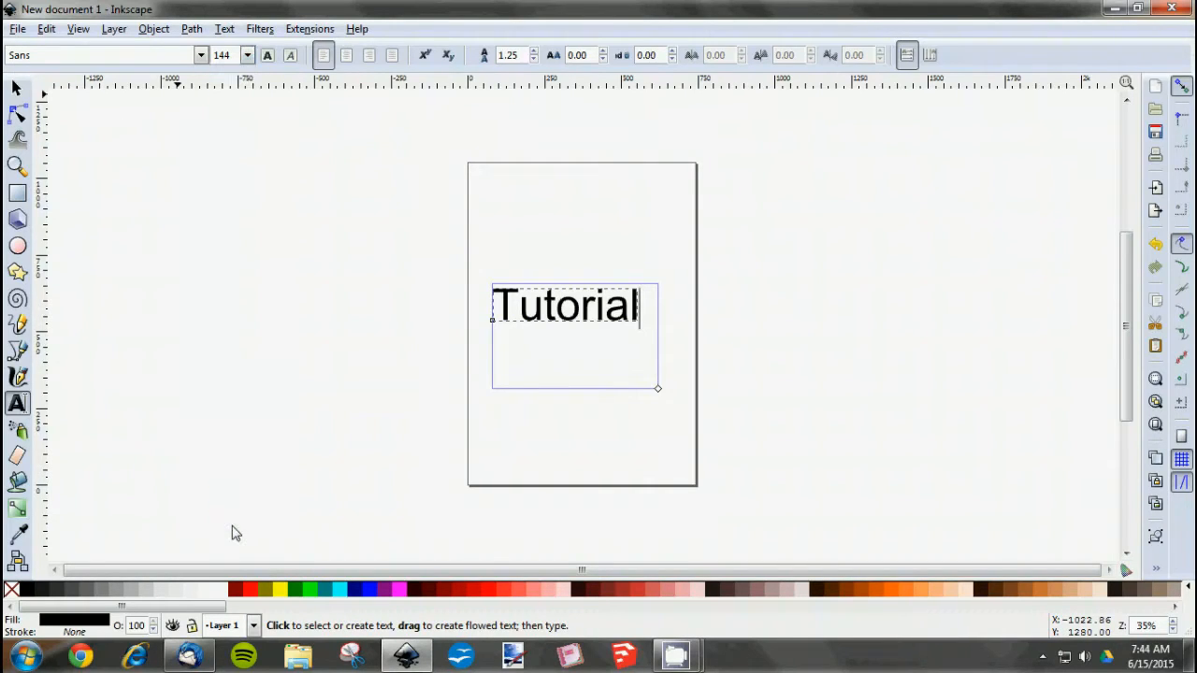
Raise the font size to 200 and retype 'Tutorial' in the frame.
left_click(247, 54)
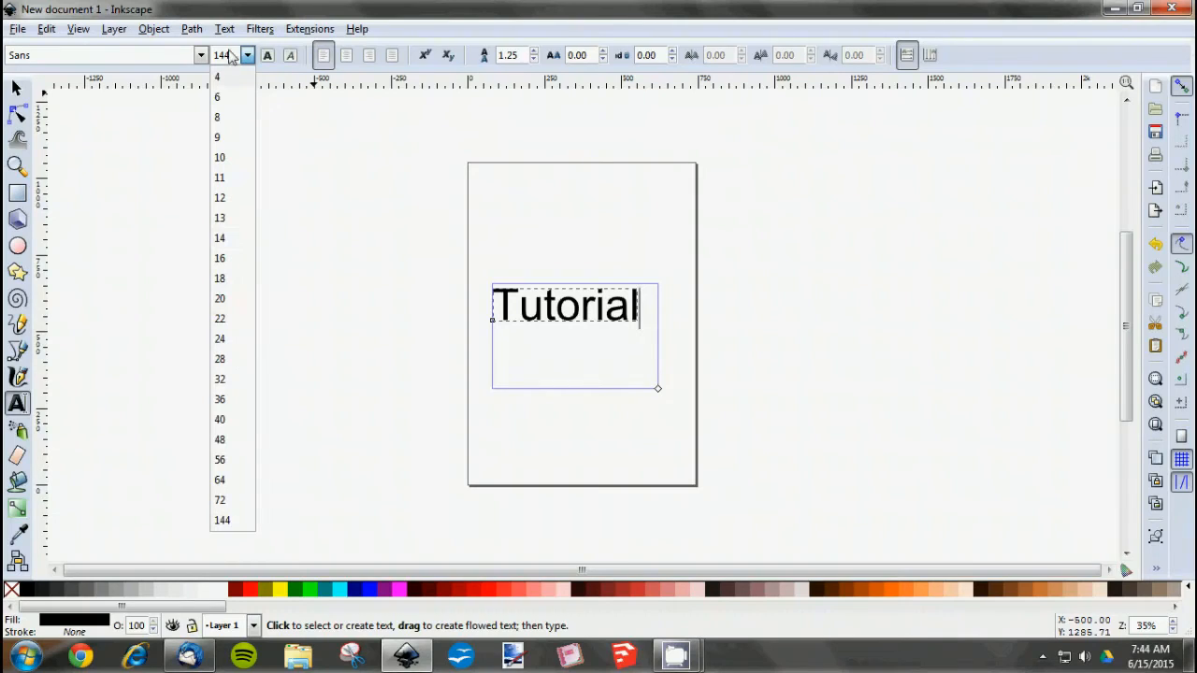
left_click(223, 55)
type("200")
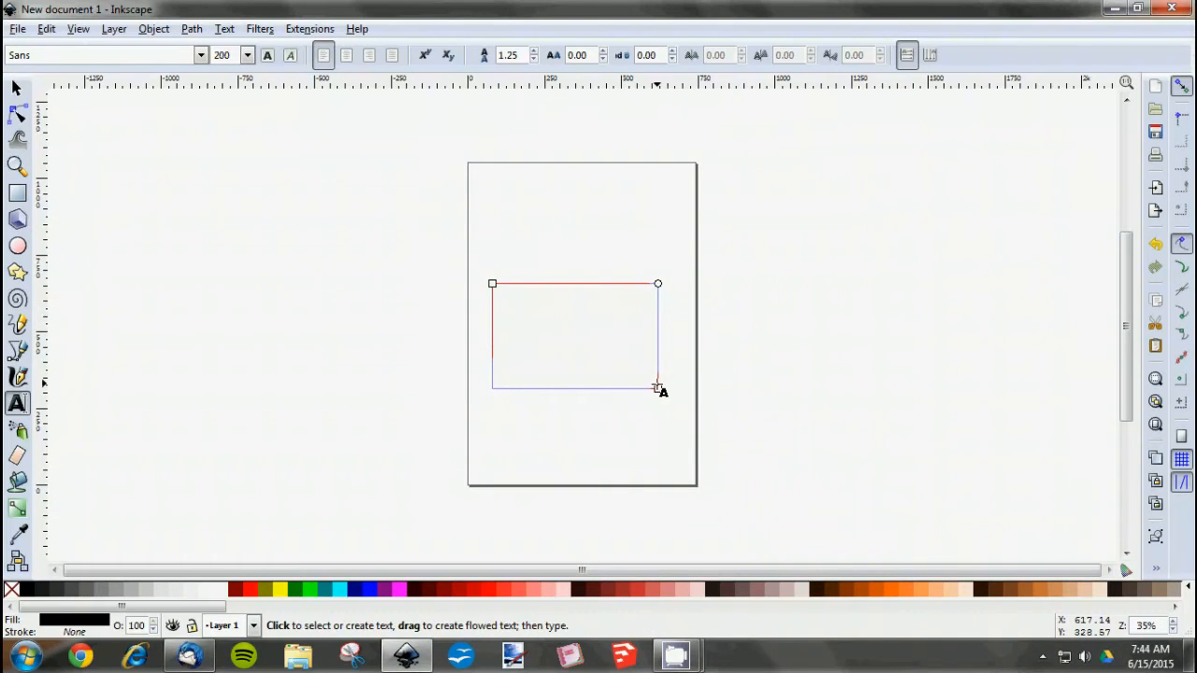
type("Tutorial")
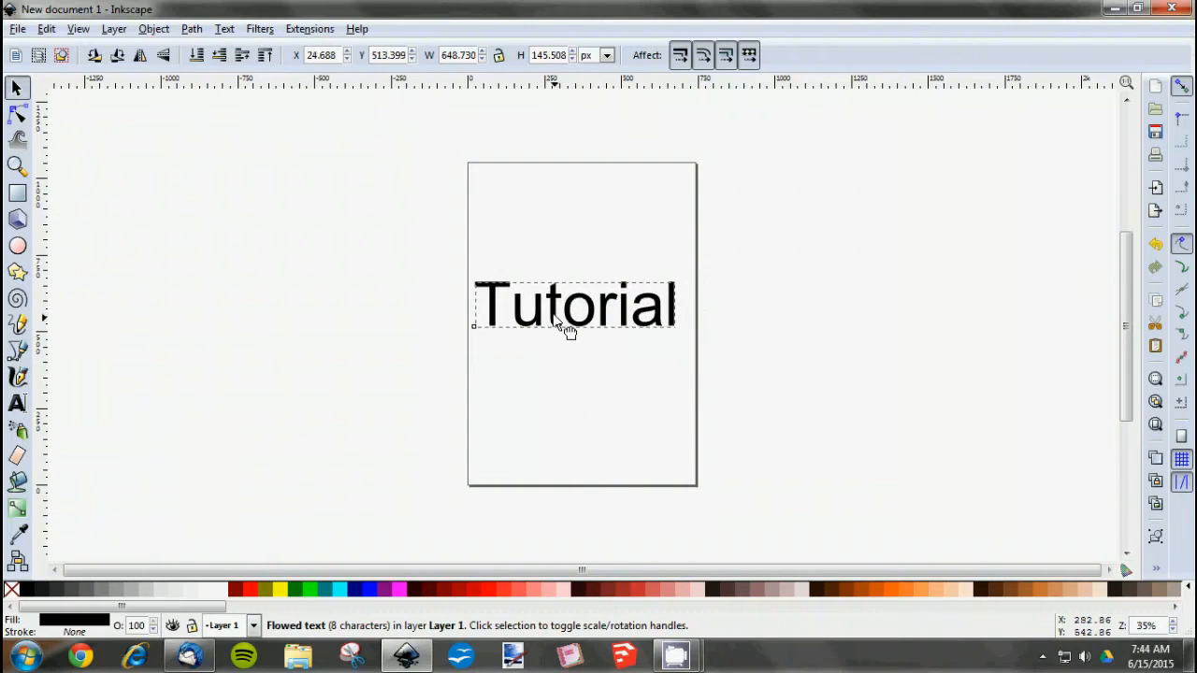
left_click(435, 395)
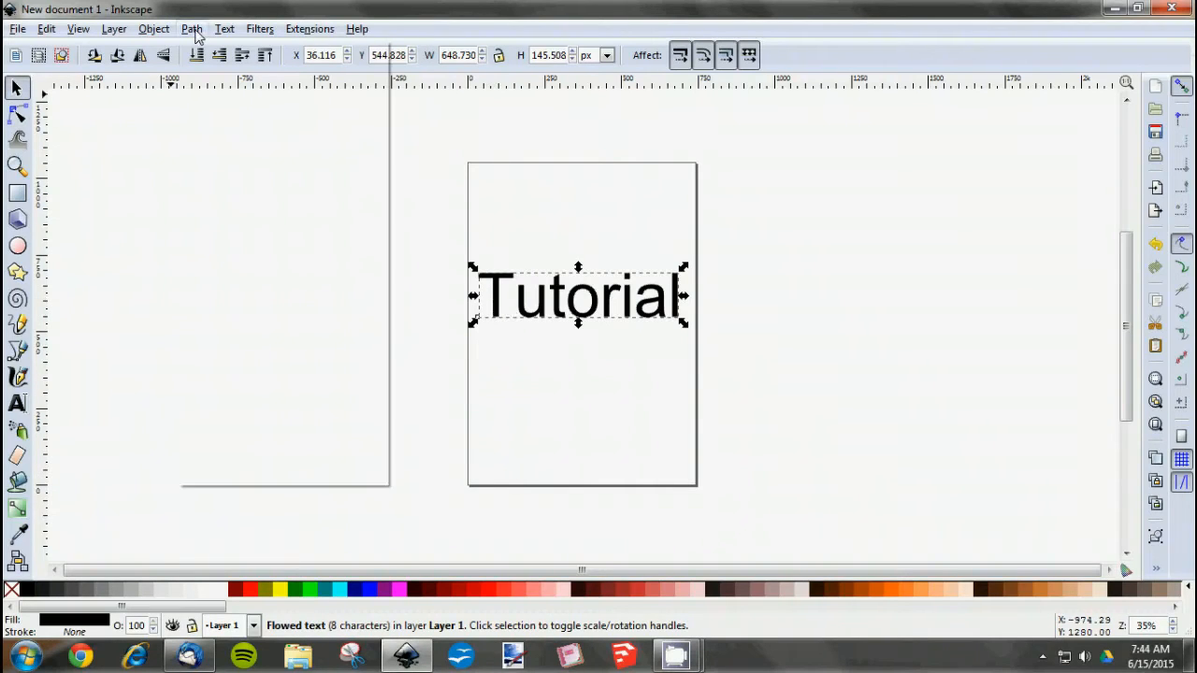
left_click(192, 28)
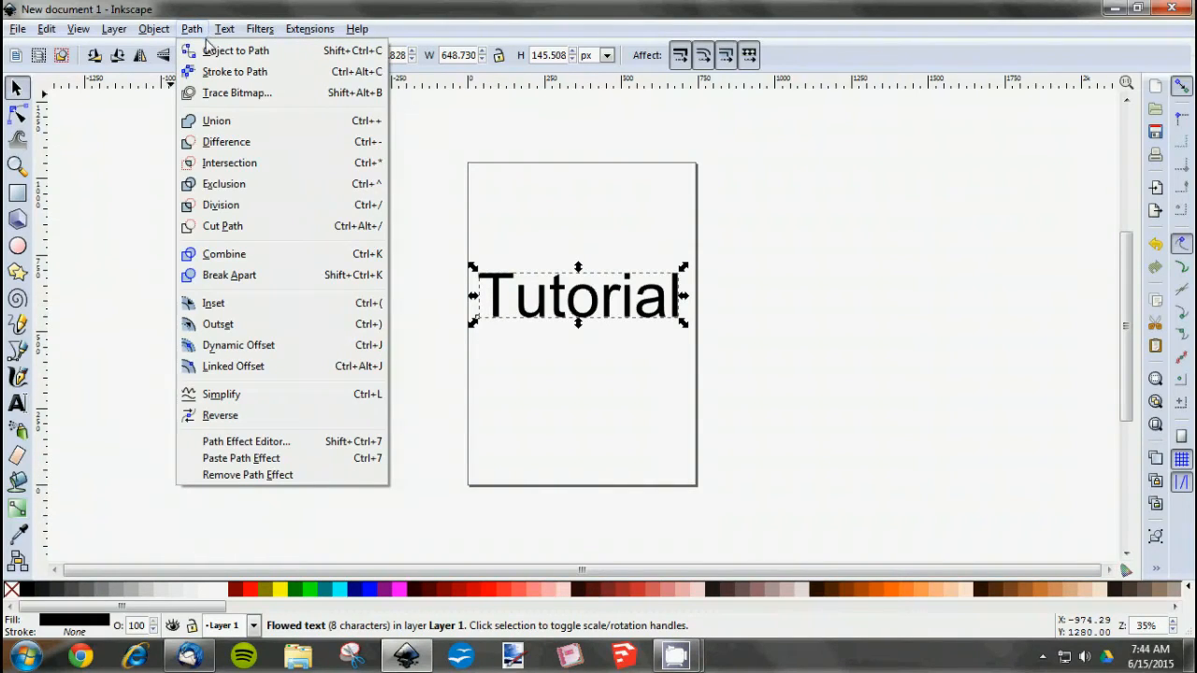
mouse_move(235, 49)
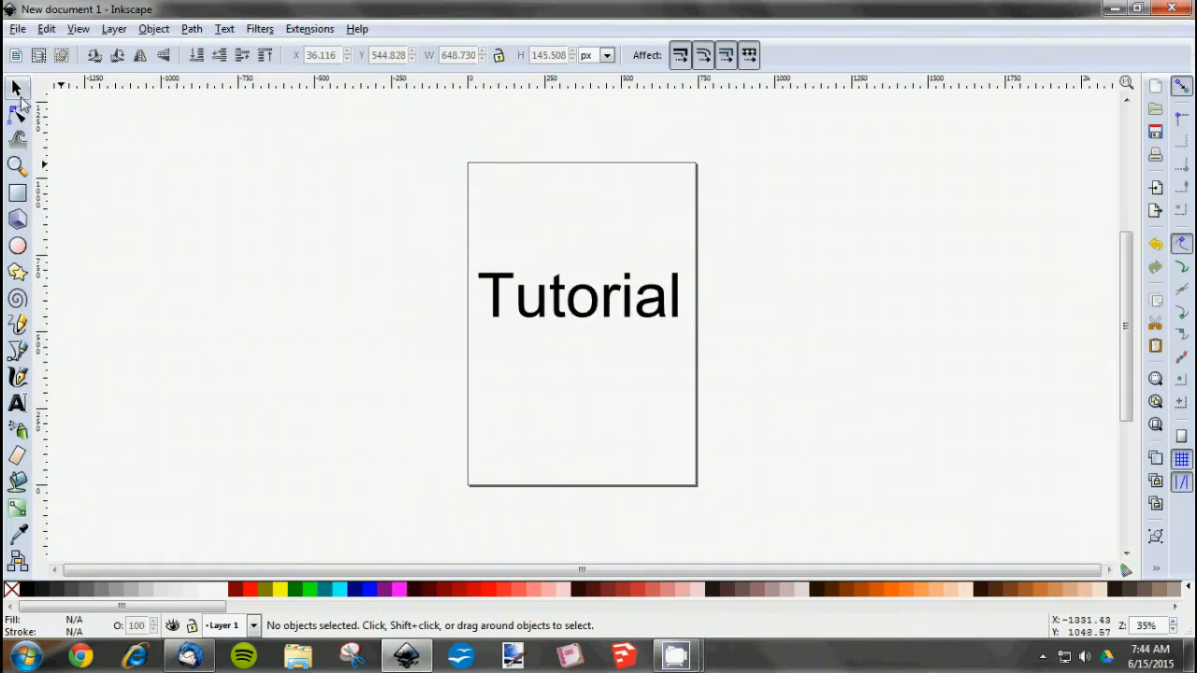
mouse_move(17, 112)
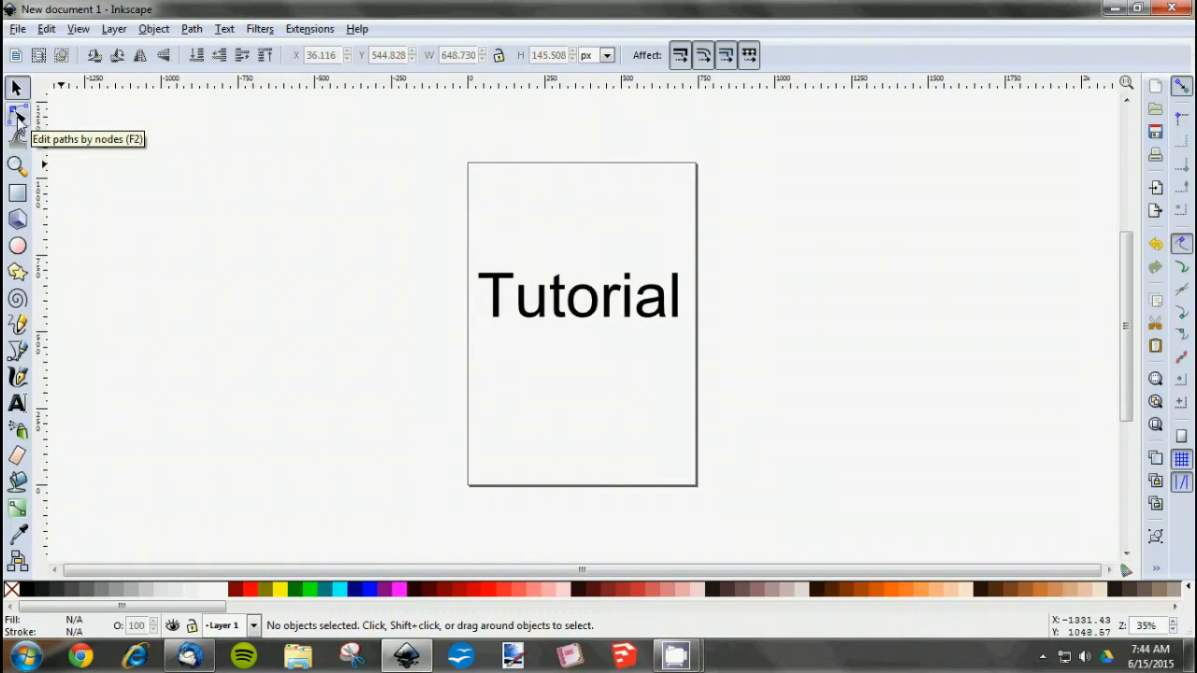
Switch to the Edit paths by nodes tool (F2) and show the Object menu.
left_click(17, 115)
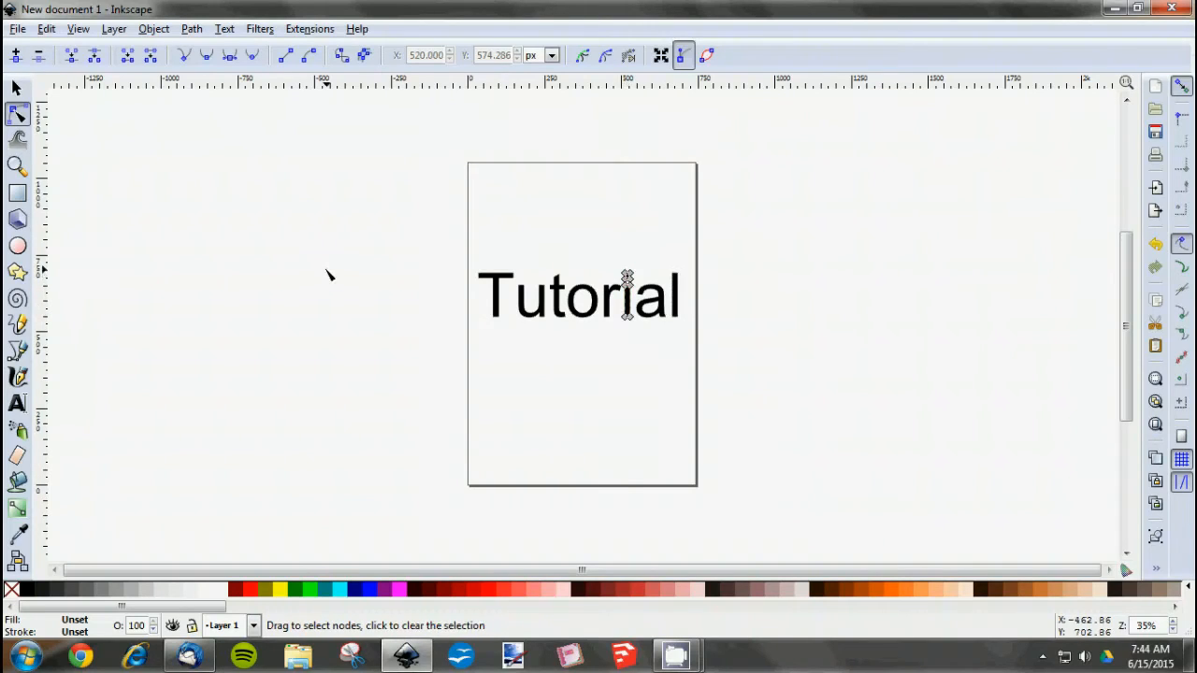
left_click(154, 29)
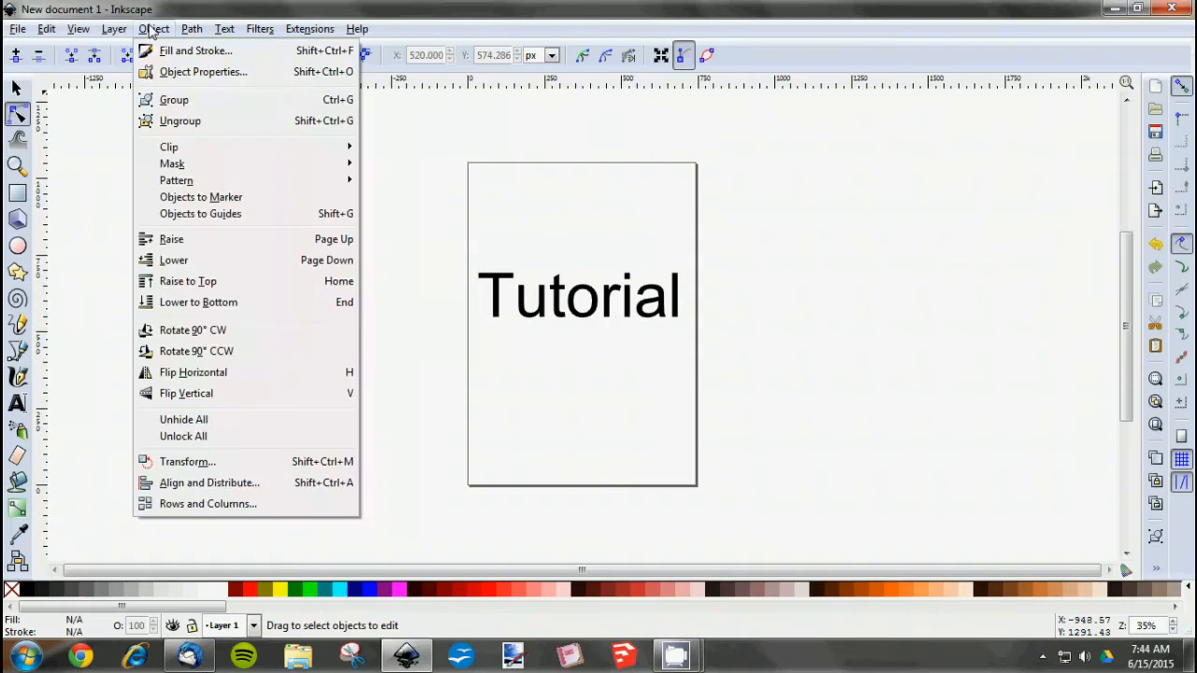
mouse_move(194, 50)
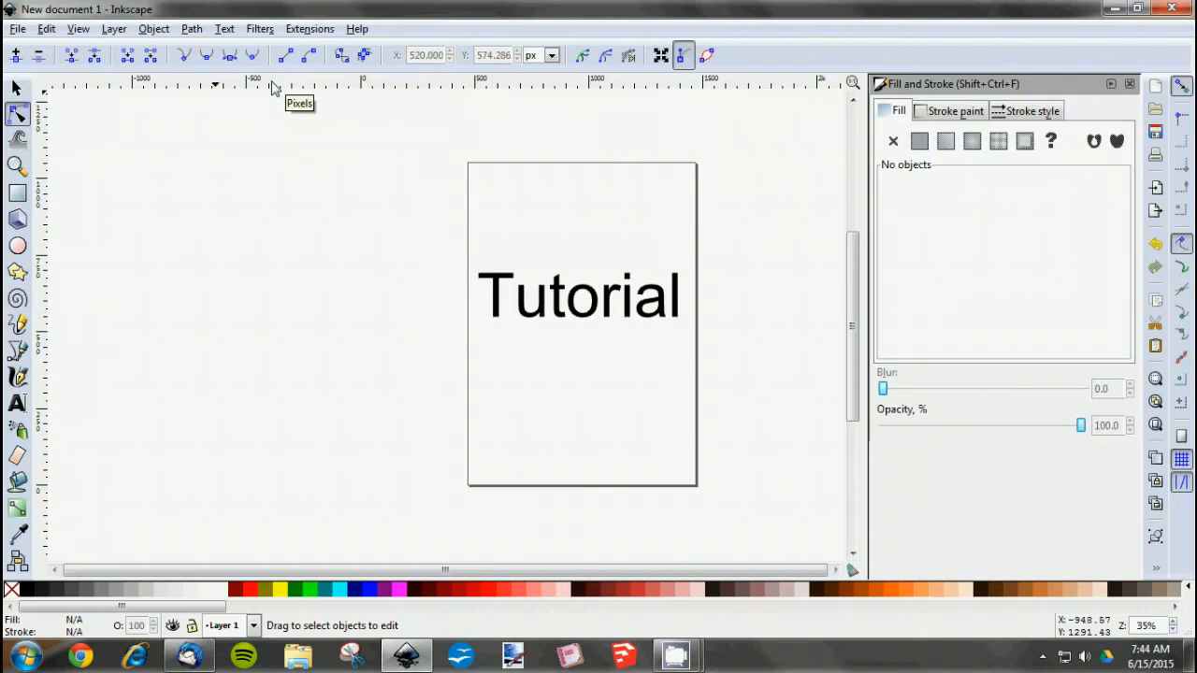
Zoom in on the Tutorial lettering beside the open Fill and Stroke panel.
scroll("down", 3)
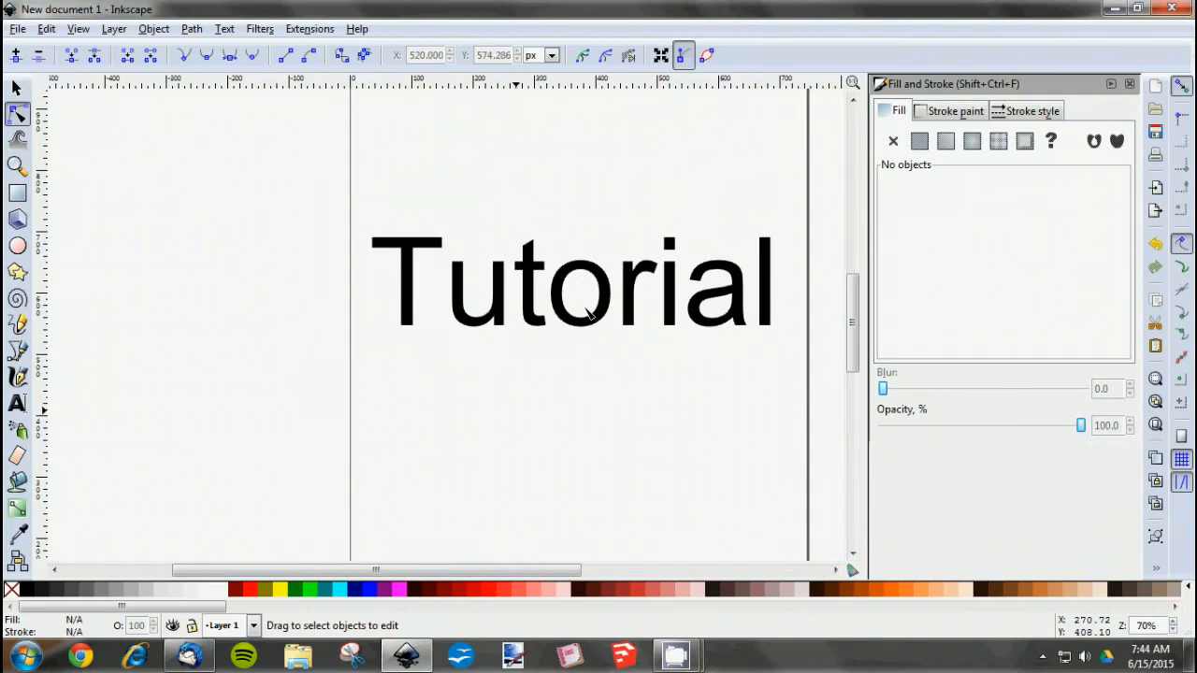
mouse_move(406, 252)
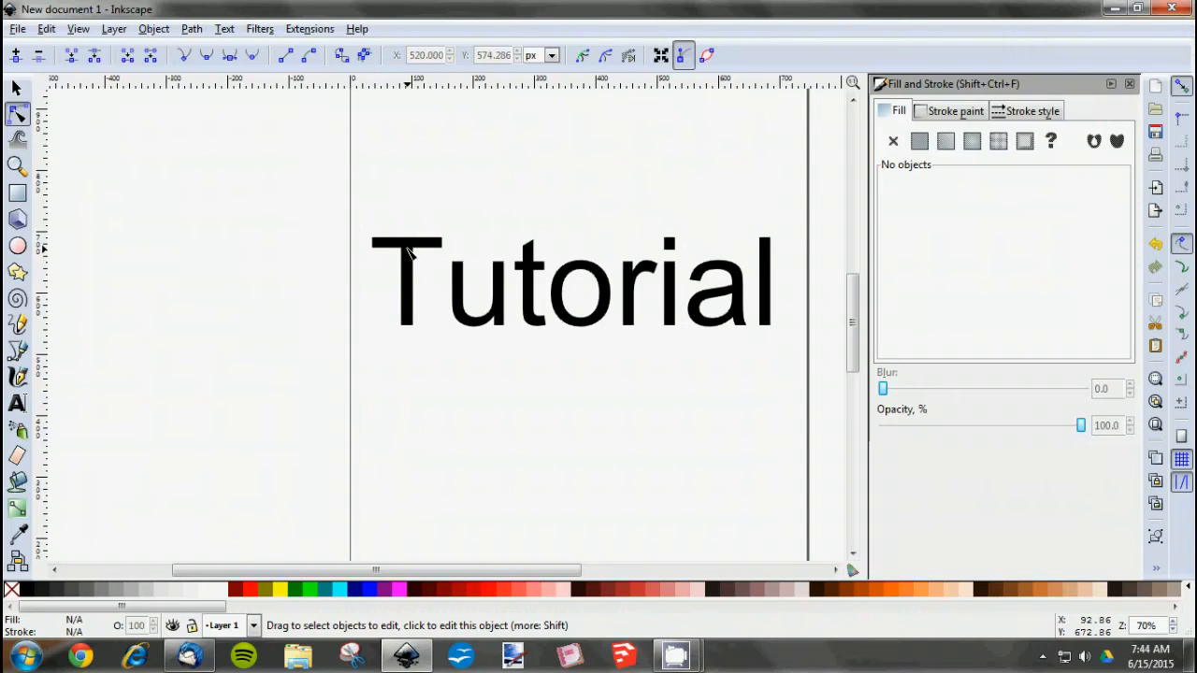
mouse_move(325, 318)
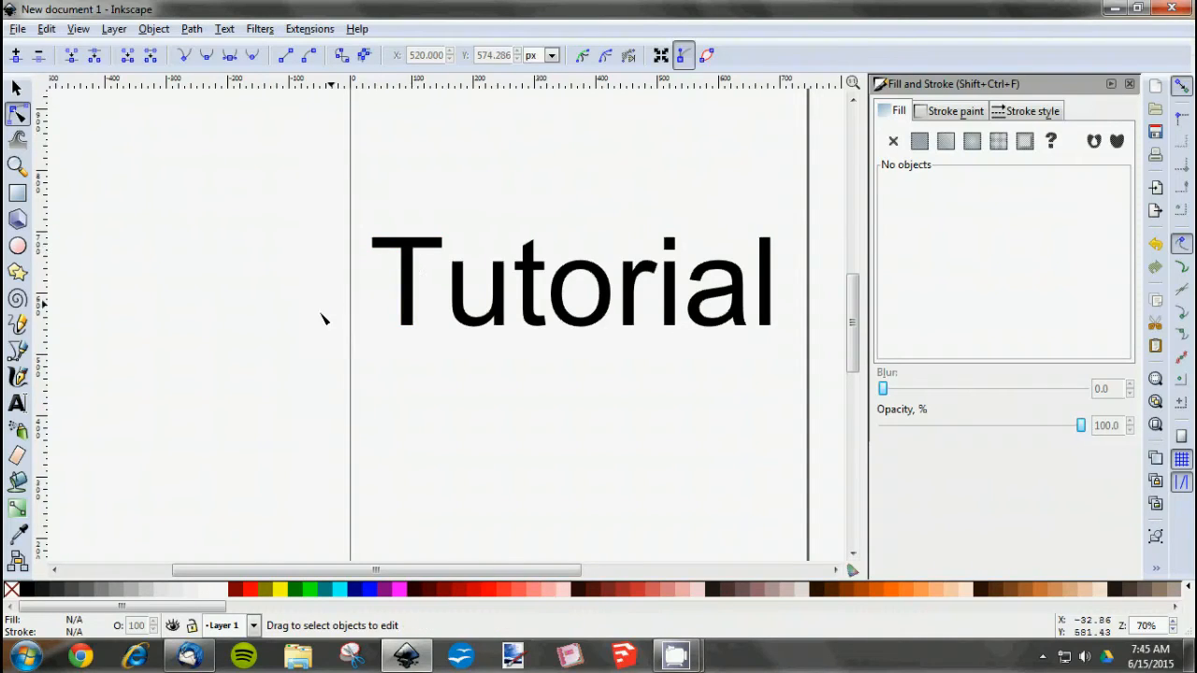
mouse_move(407, 271)
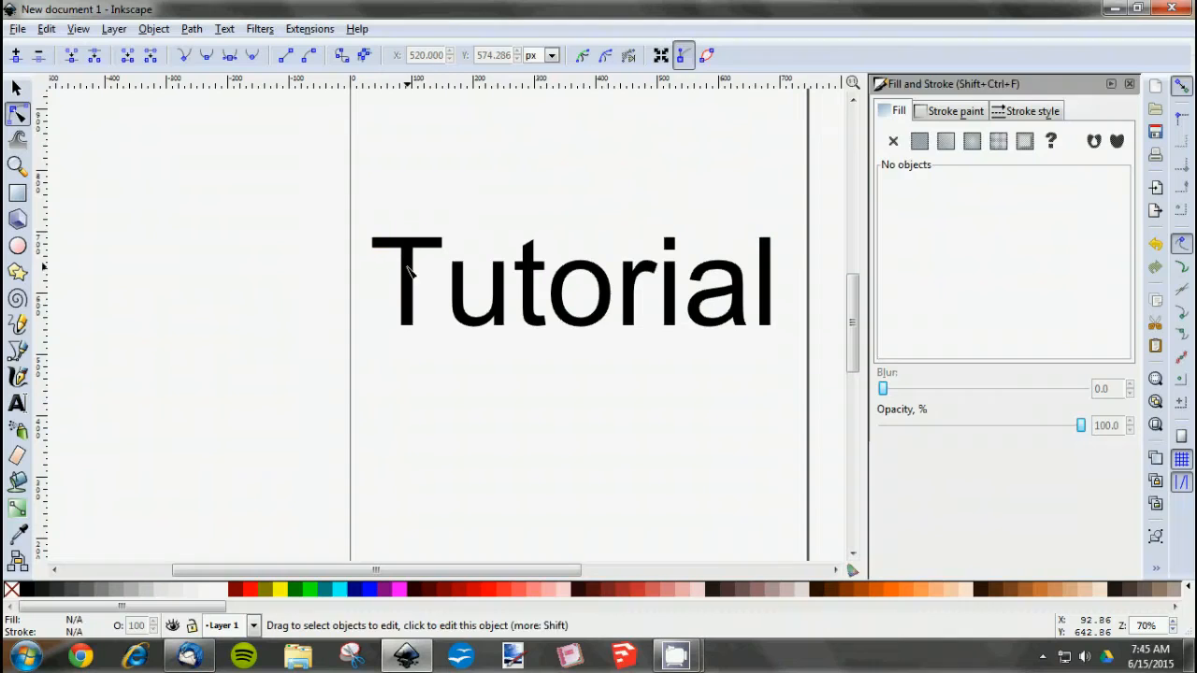
Select the letter T and give it a flat yellow fill.
left_click(407, 281)
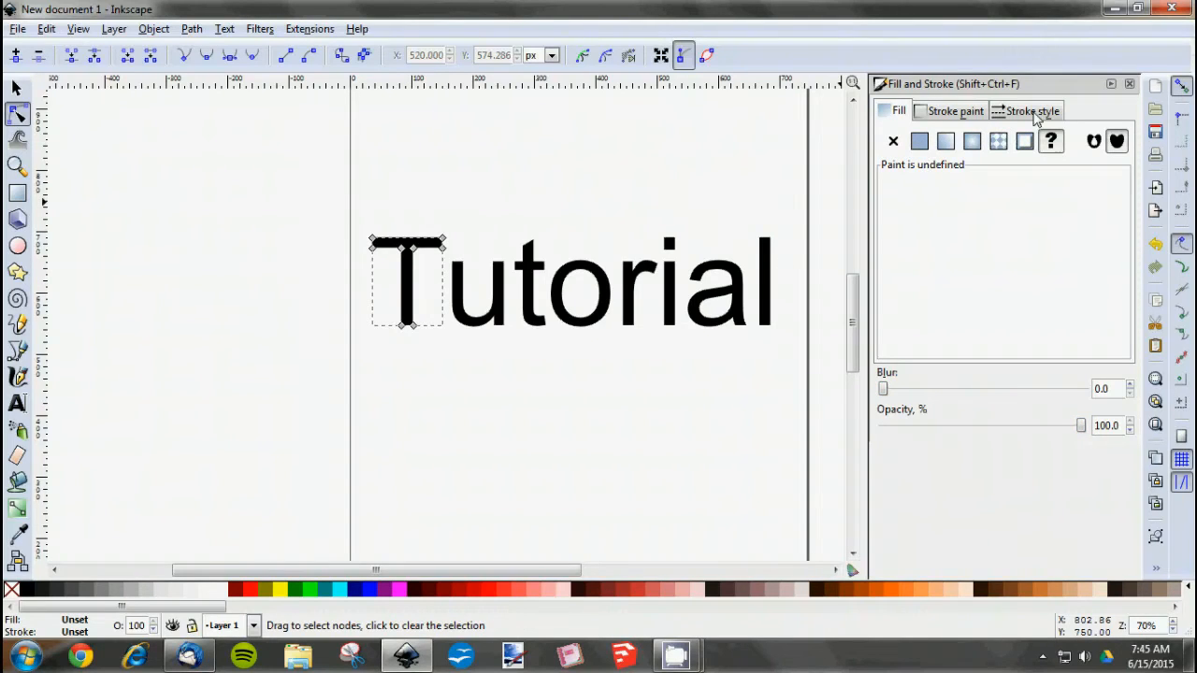
left_click(1032, 110)
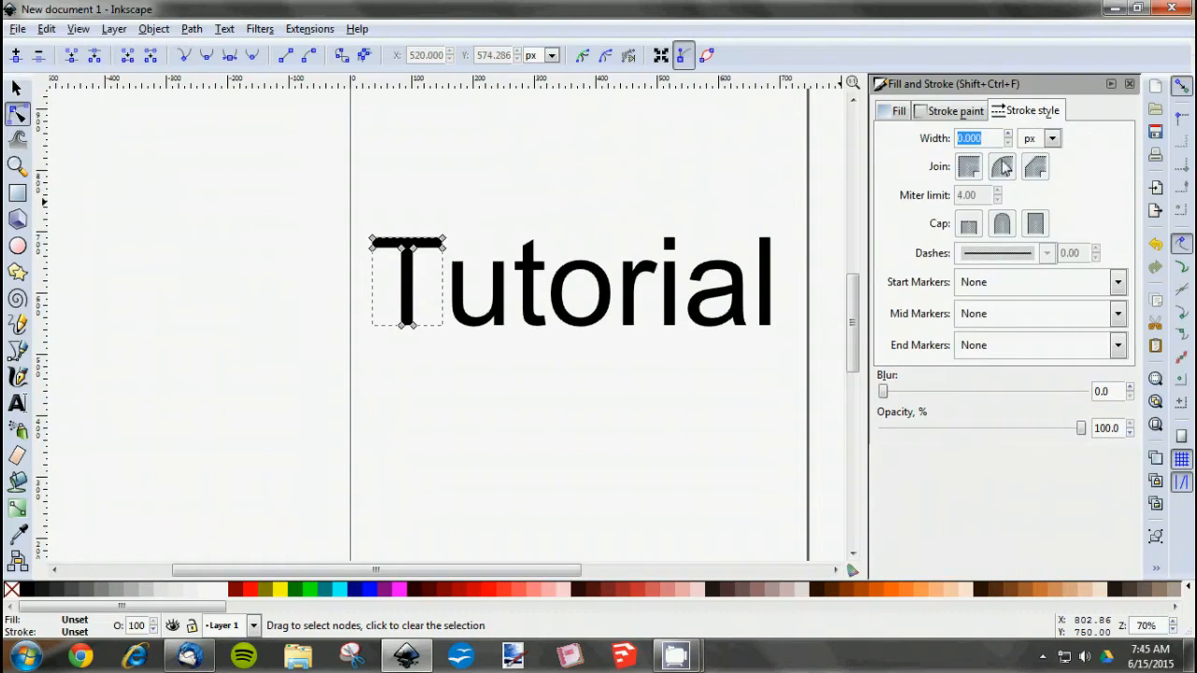
left_click(955, 111)
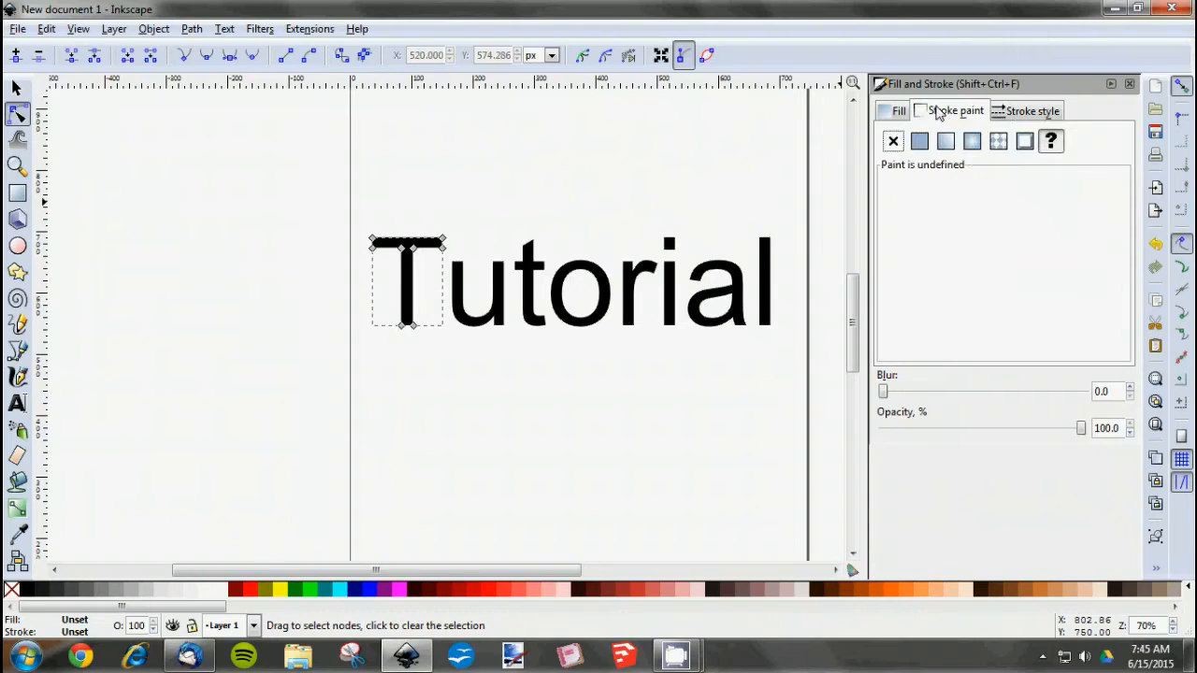
left_click(898, 111)
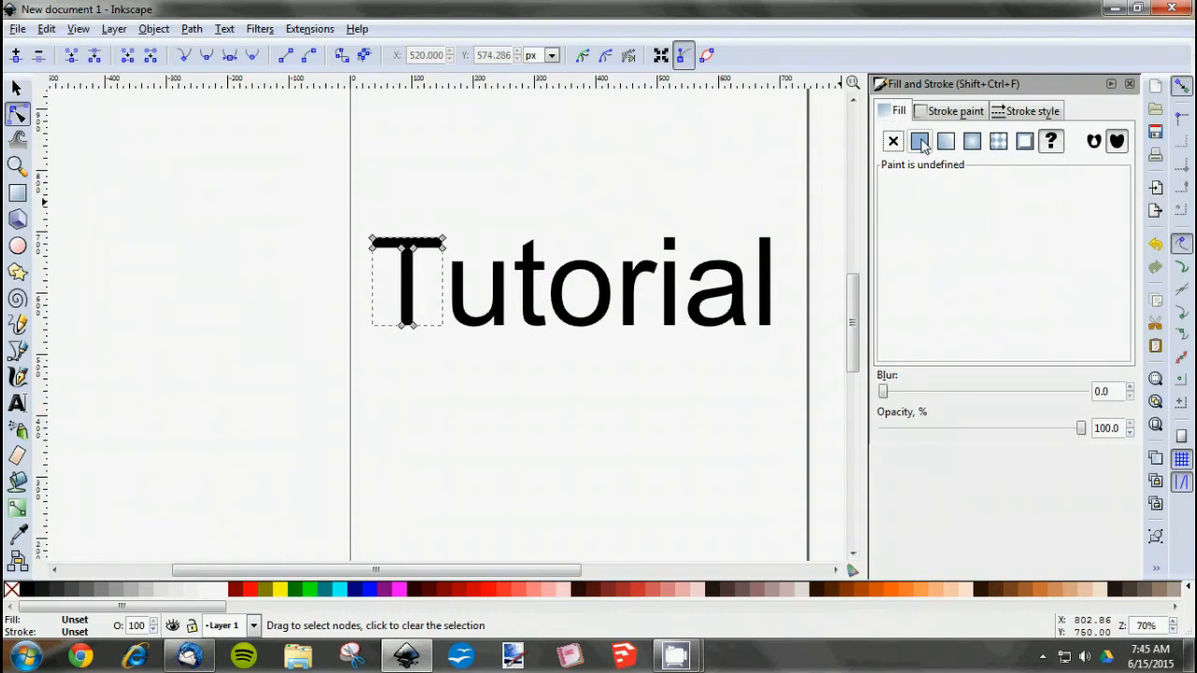
left_click(919, 141)
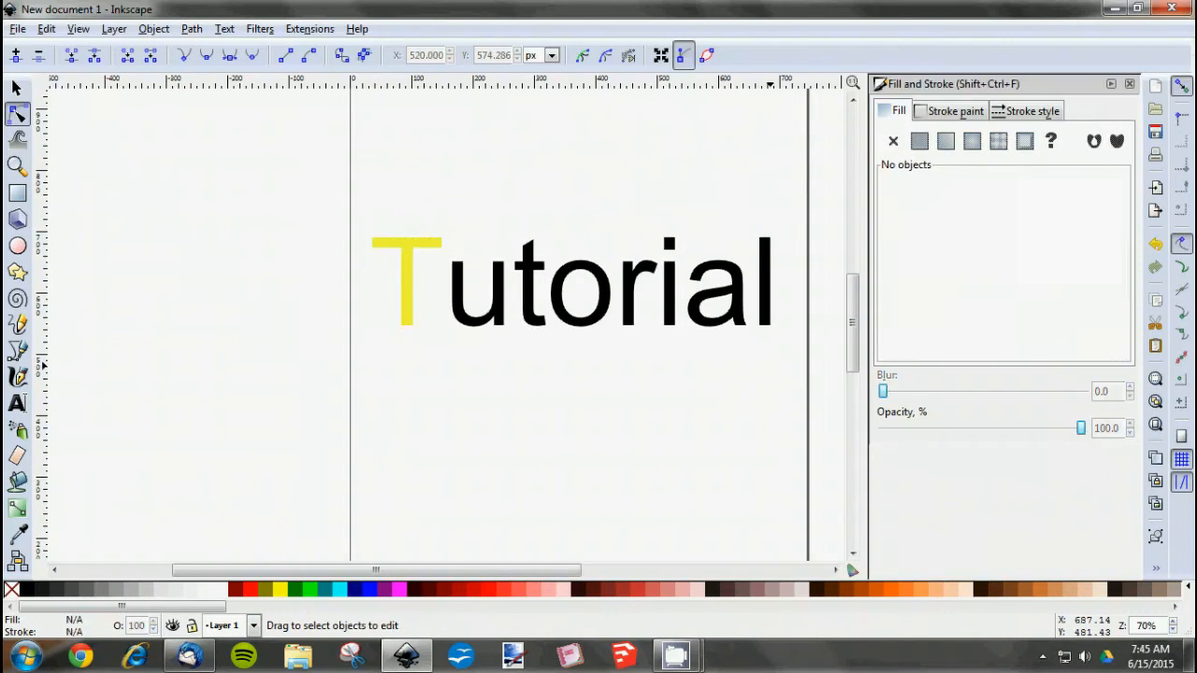
mouse_move(410, 295)
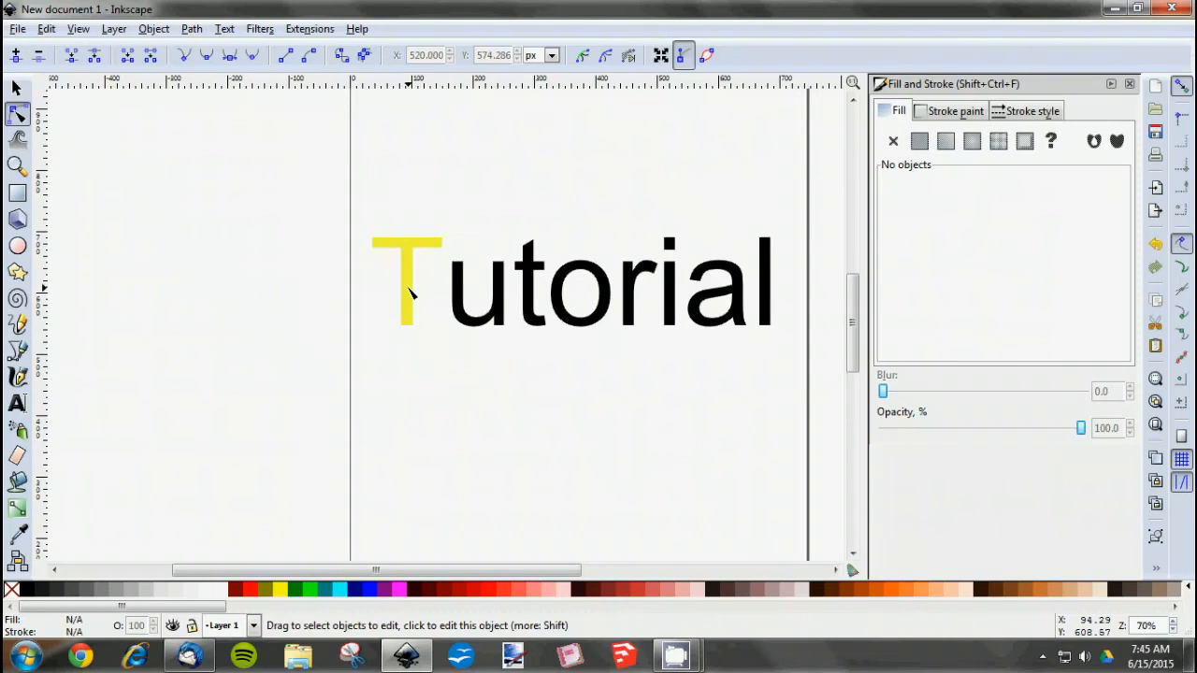
Give the selected T a flat black stroke.
left_click(407, 281)
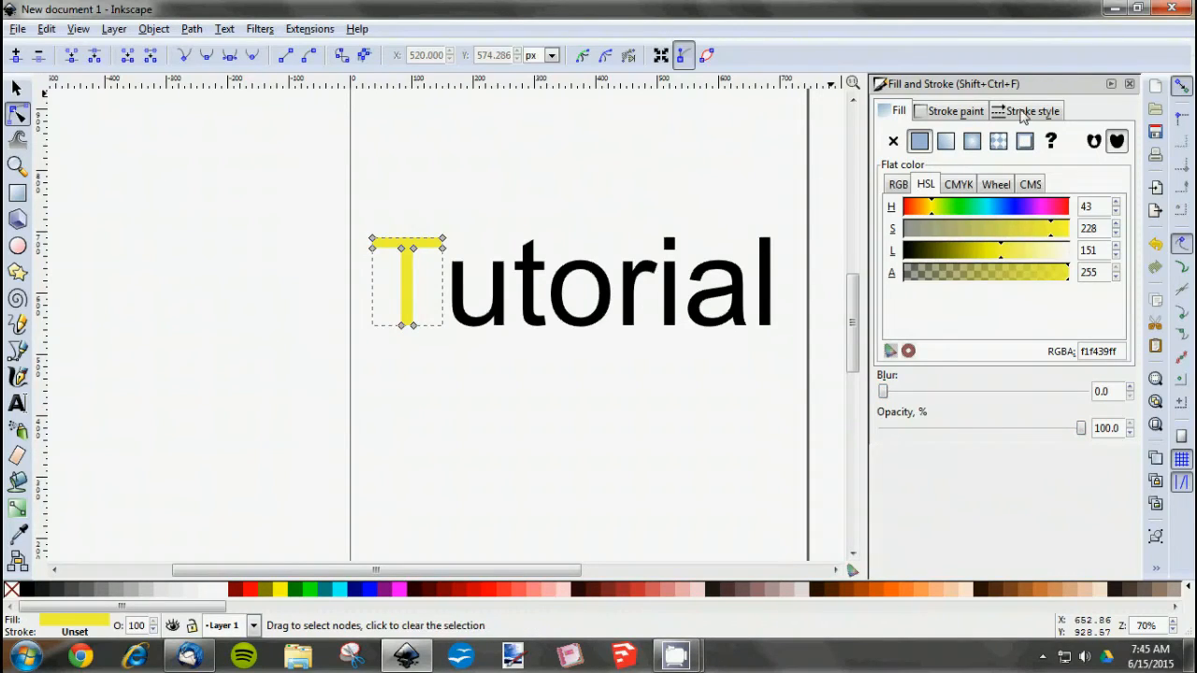
left_click(1033, 111)
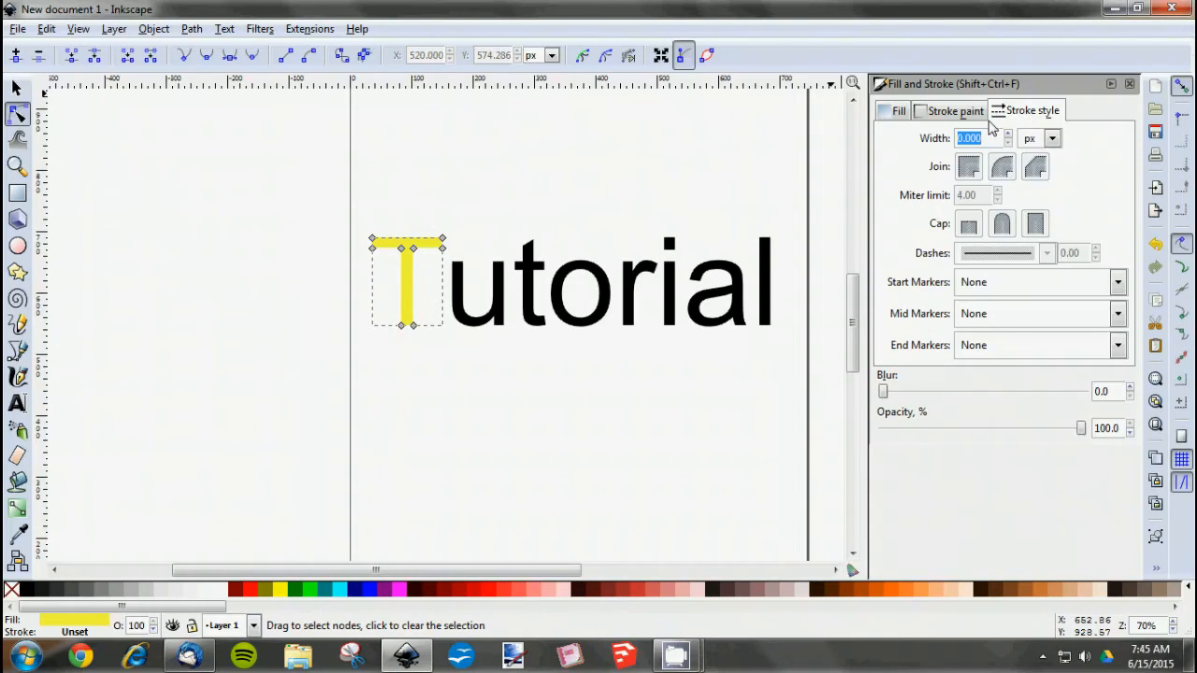
left_click(955, 110)
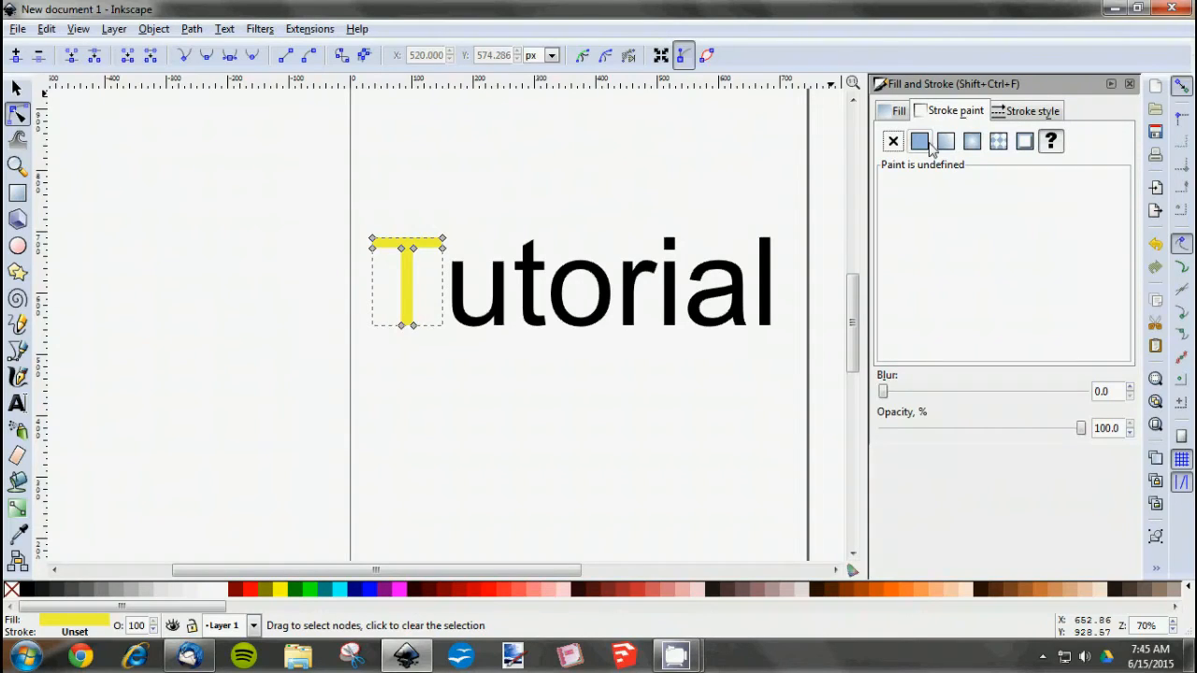
left_click(920, 142)
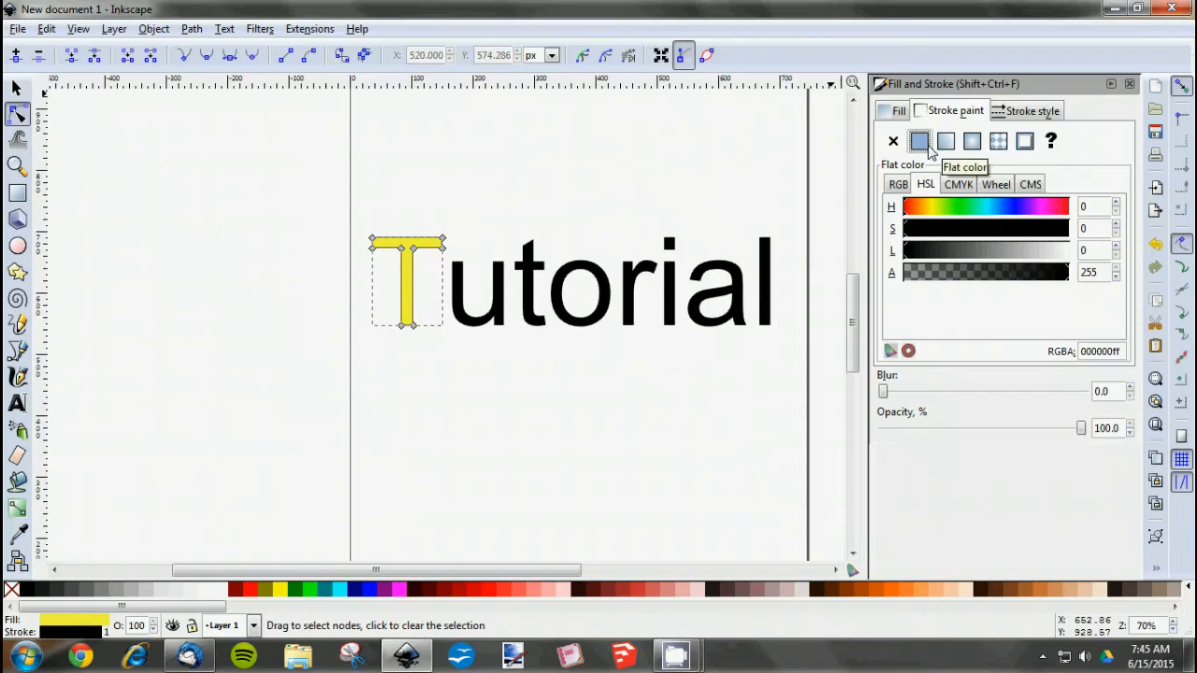
mouse_move(914, 243)
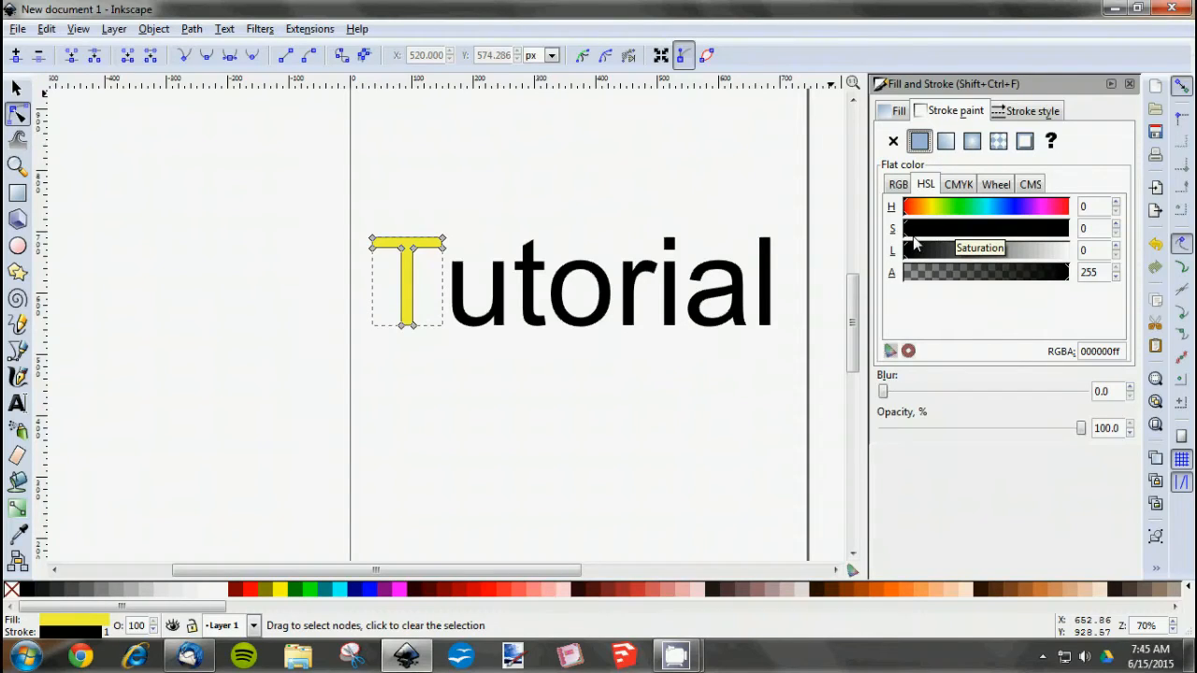
mouse_move(932, 297)
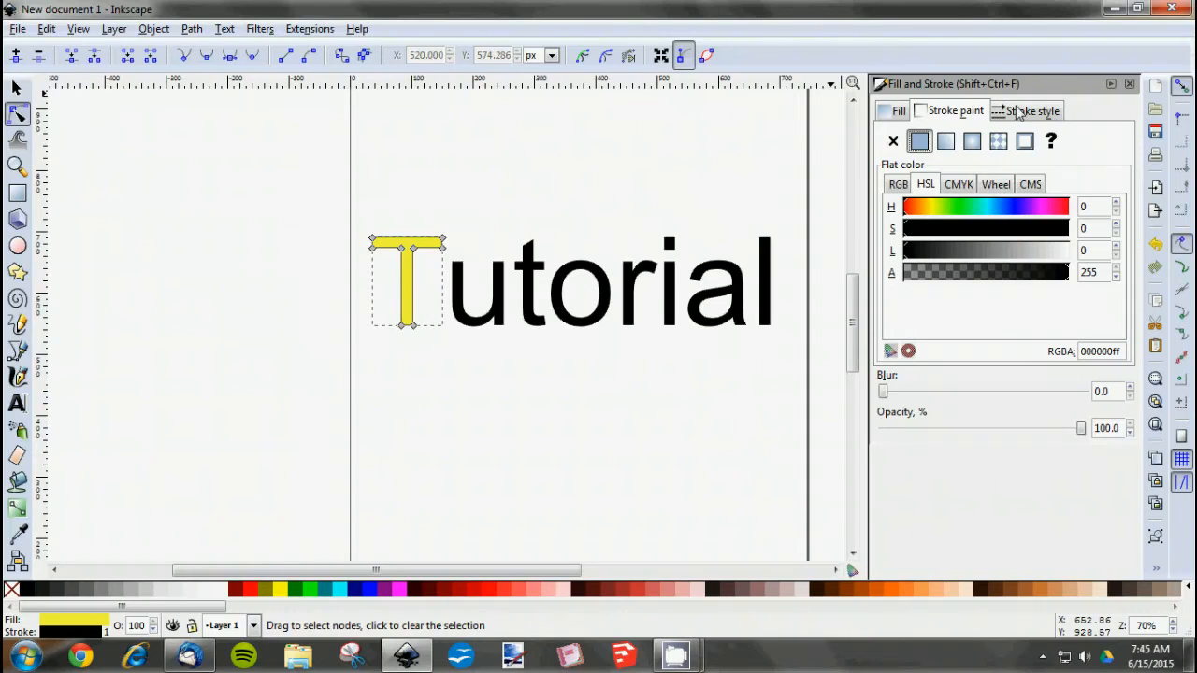
Set the T's stroke width to 2.9 px.
left_click(1032, 110)
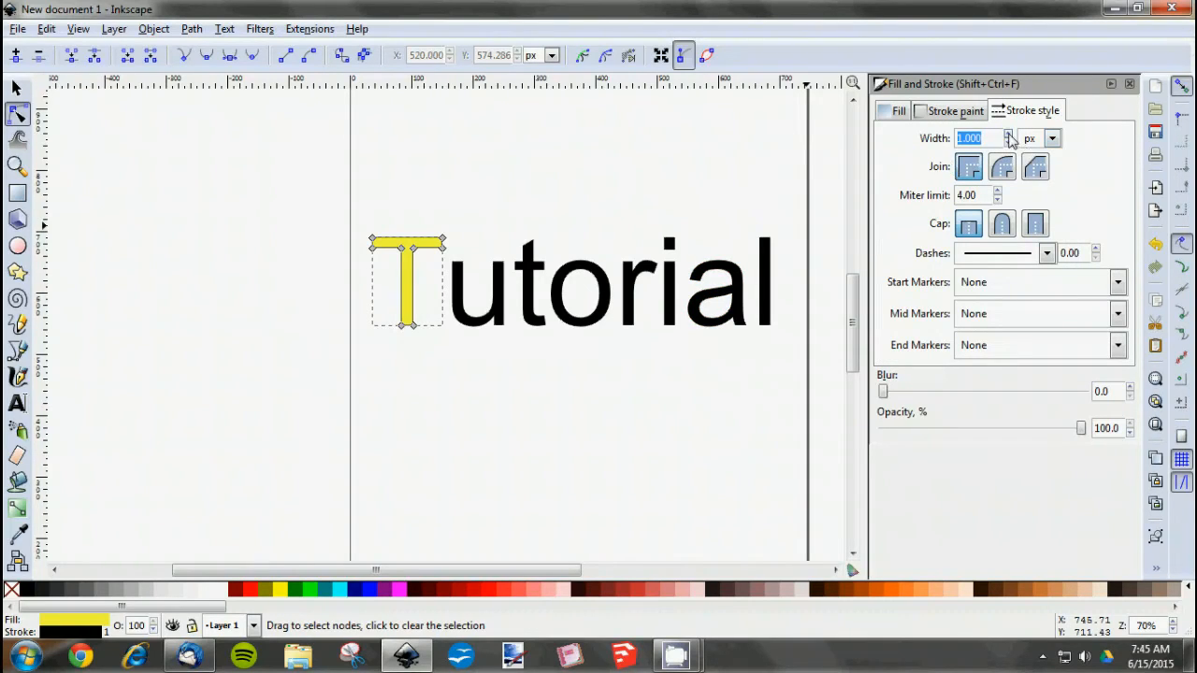
left_click(1009, 134)
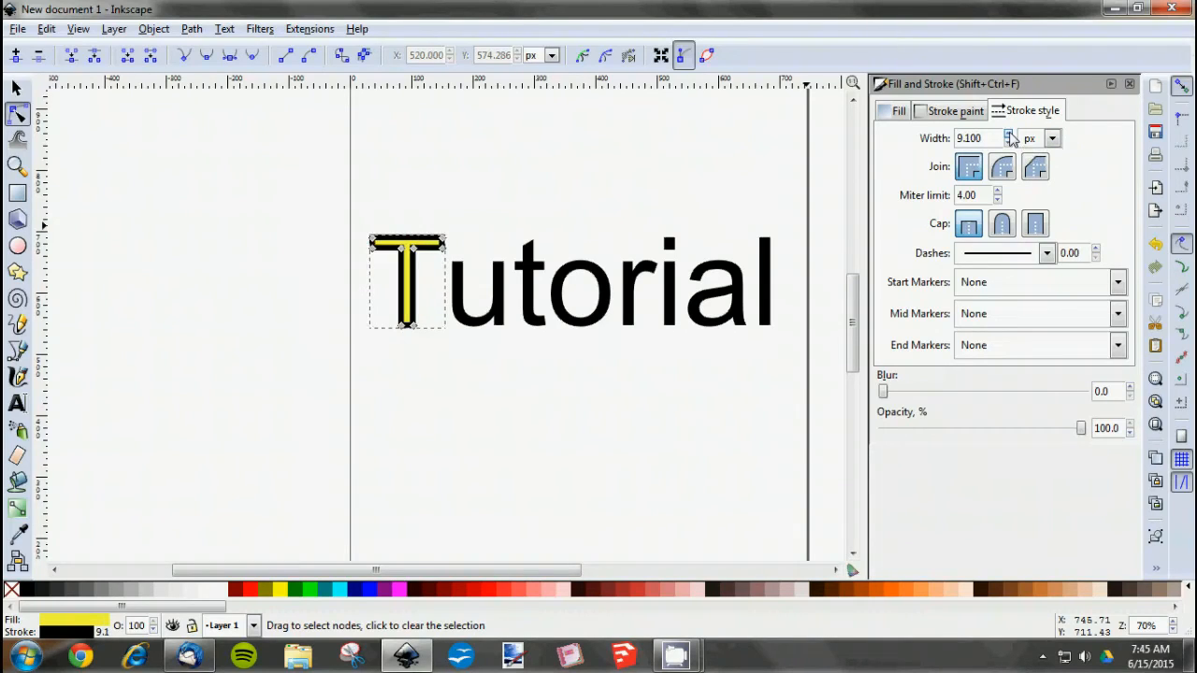
left_click(1008, 142)
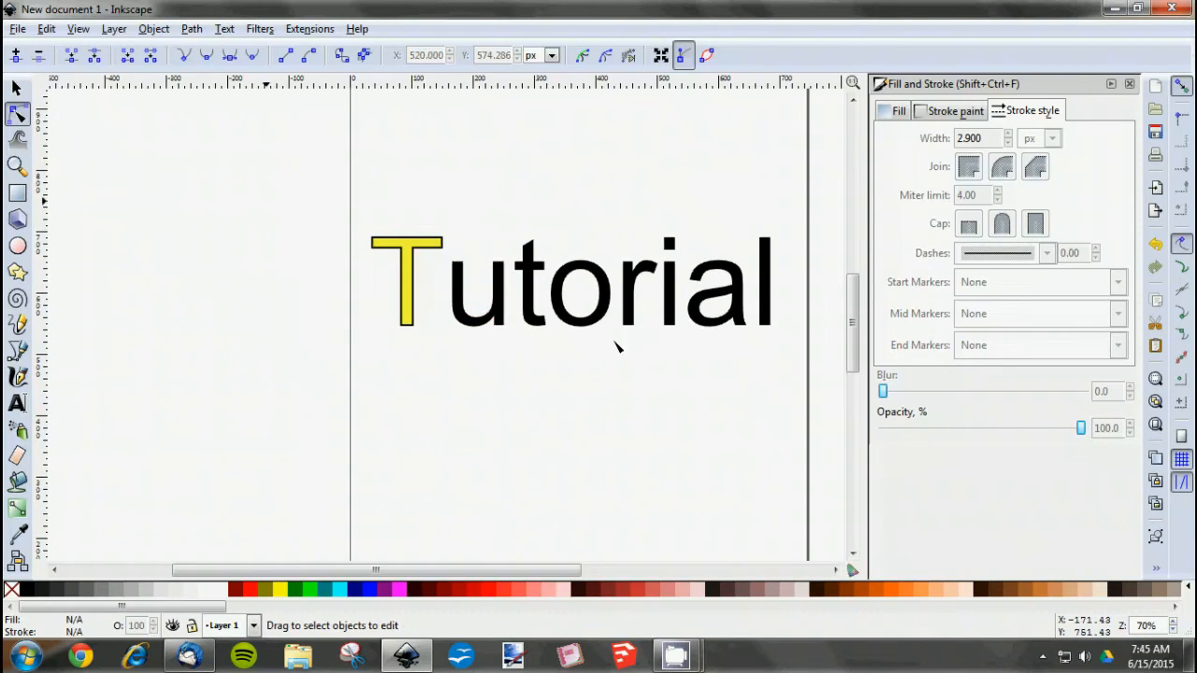
mouse_move(636, 182)
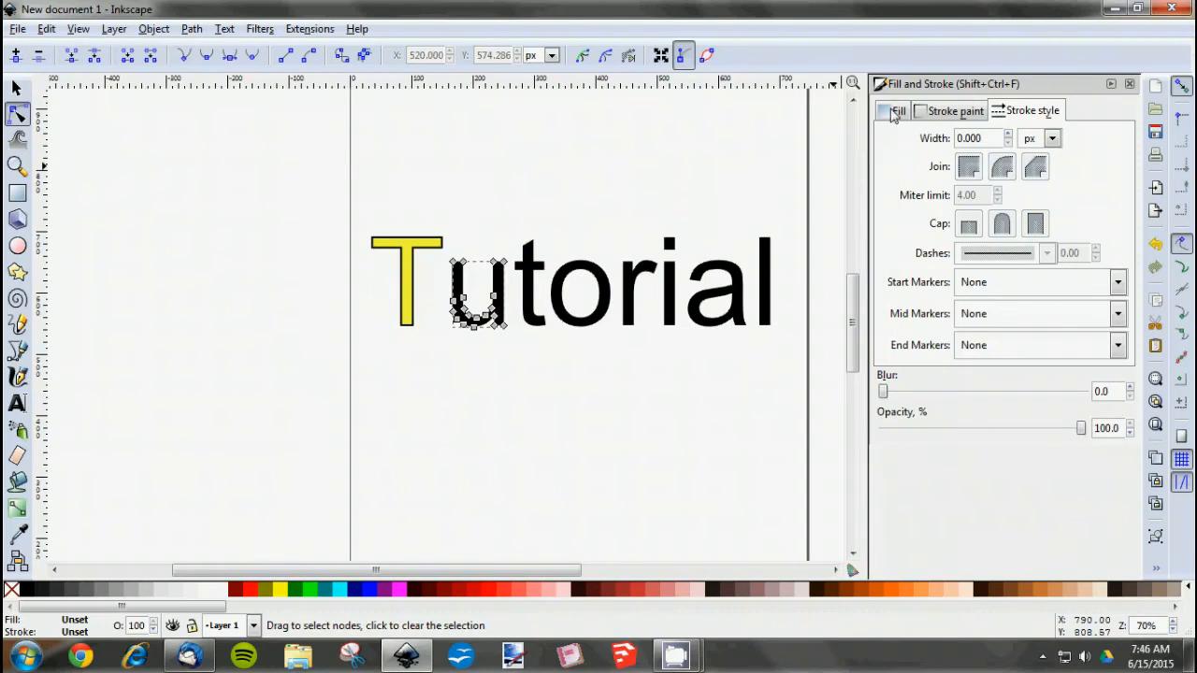
Fill the remaining letters flat yellow and set their stroke width to 3.
left_click(896, 110)
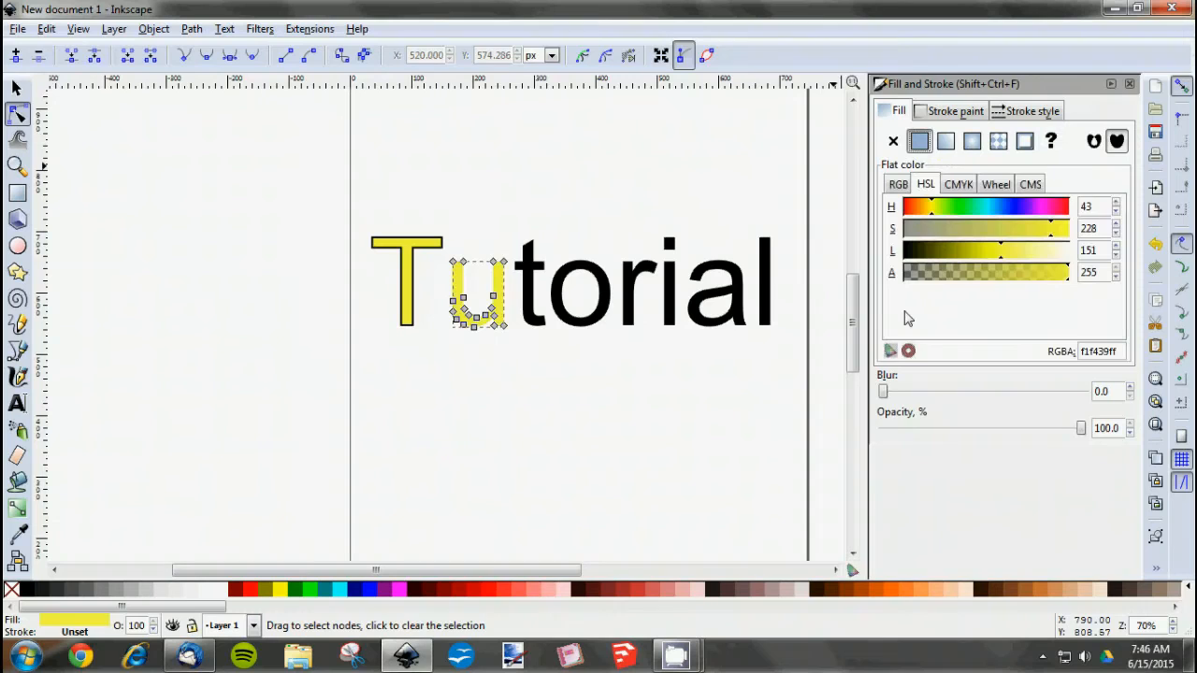
left_click(892, 141)
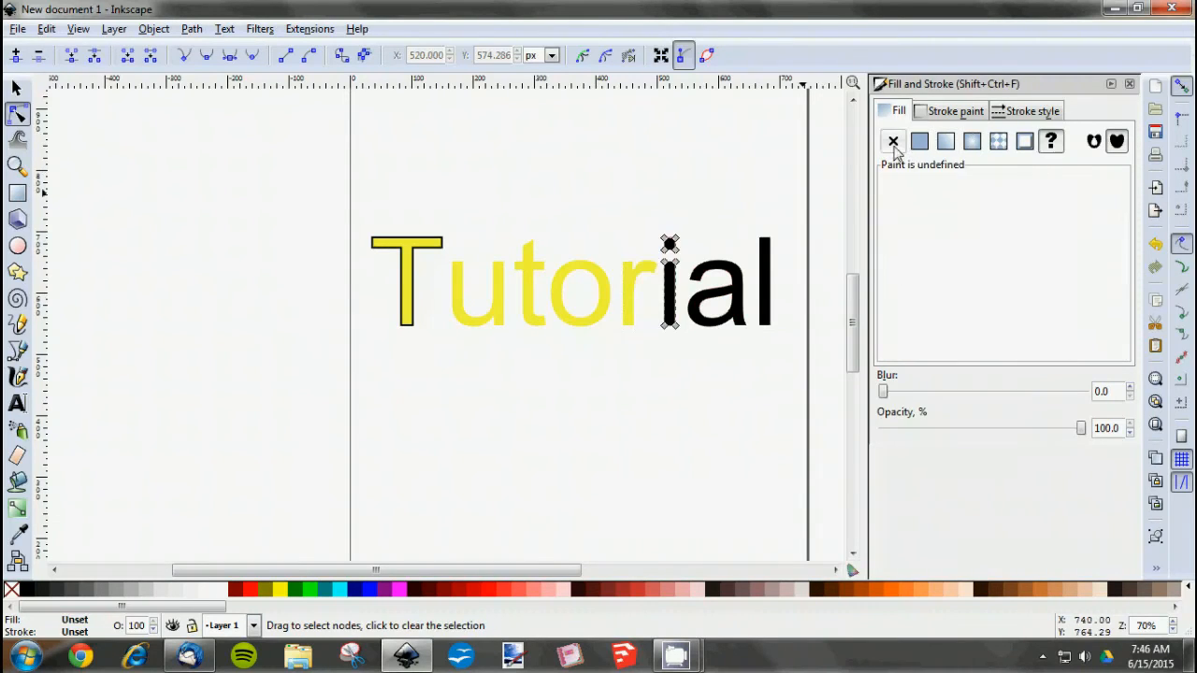
left_click(1032, 110)
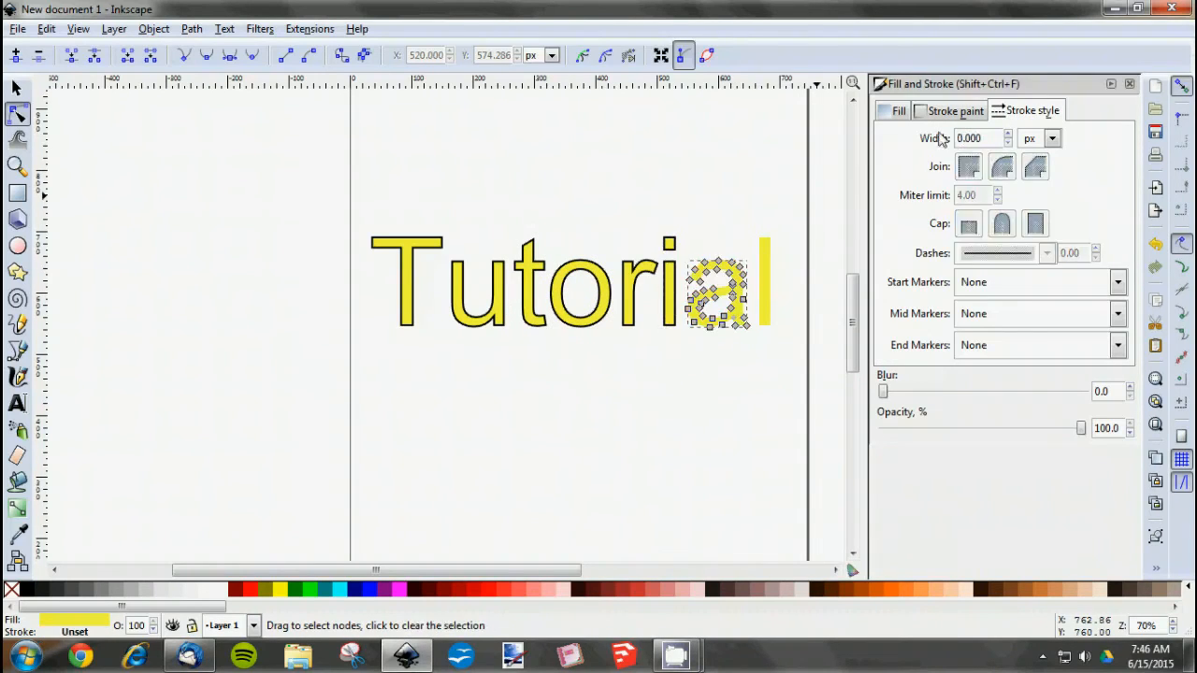
type("3")
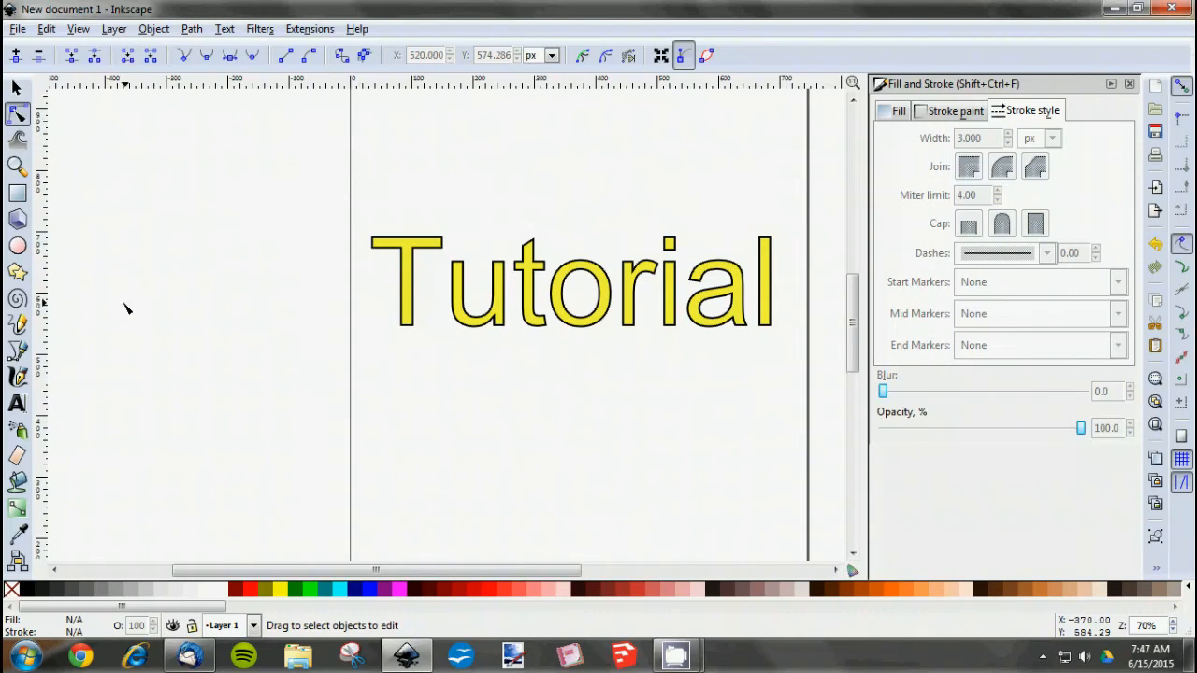
mouse_move(198, 246)
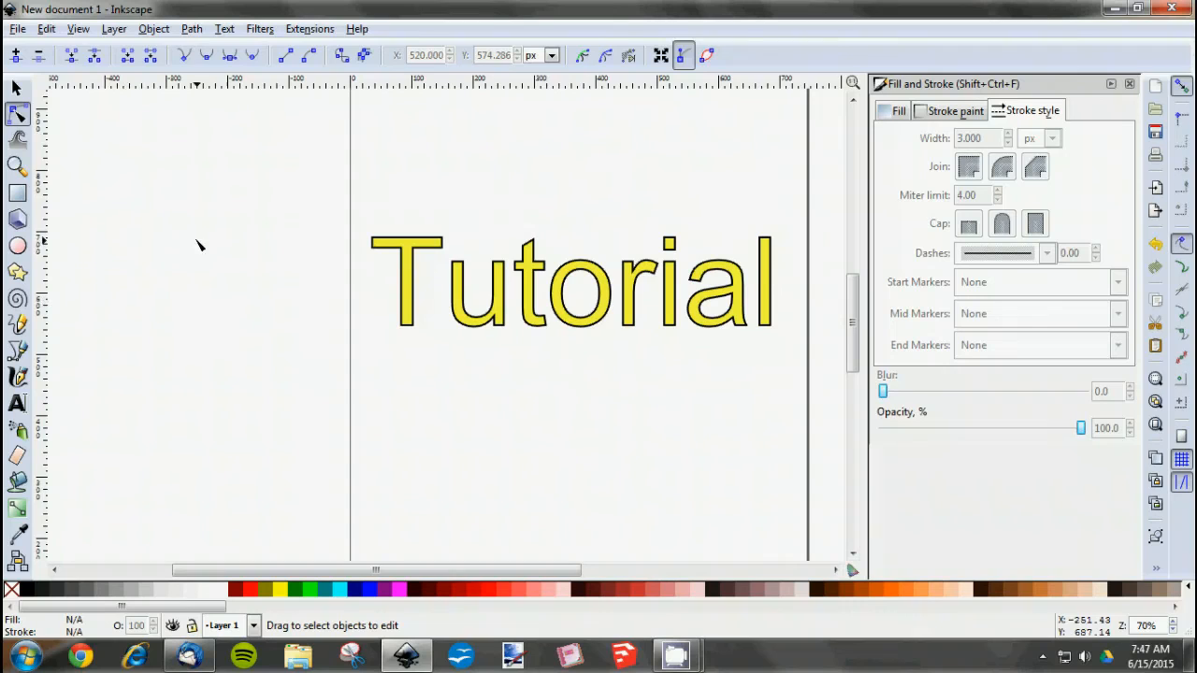
mouse_move(17, 115)
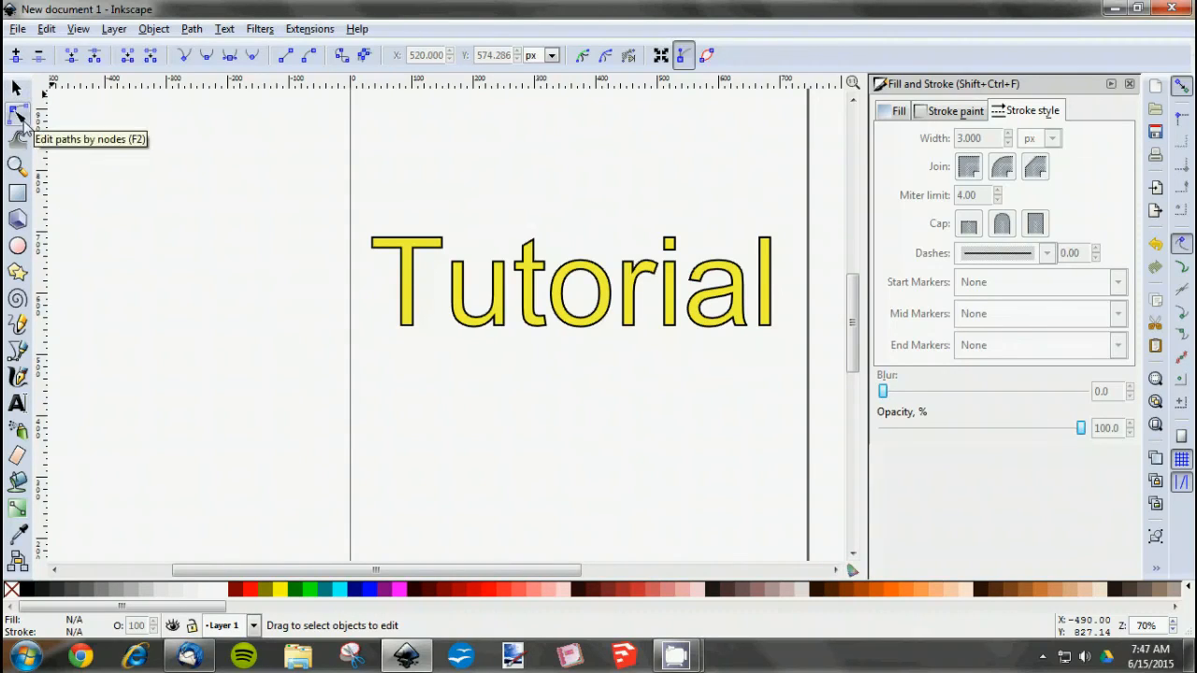
mouse_move(107, 154)
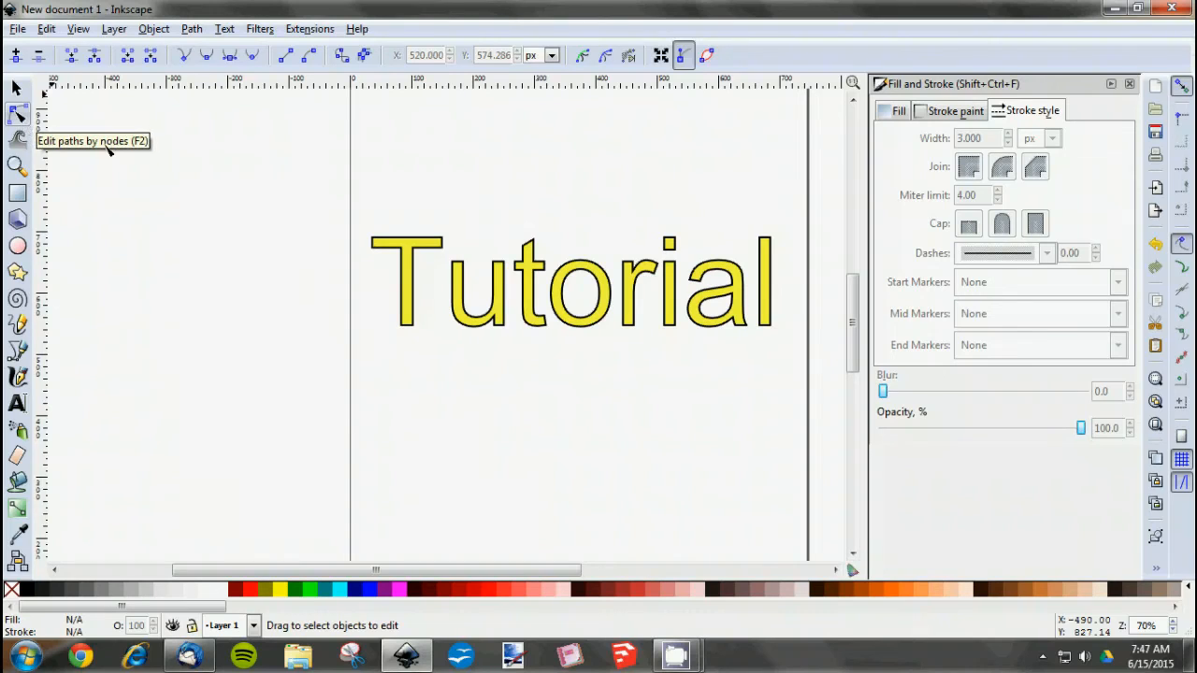
mouse_move(167, 156)
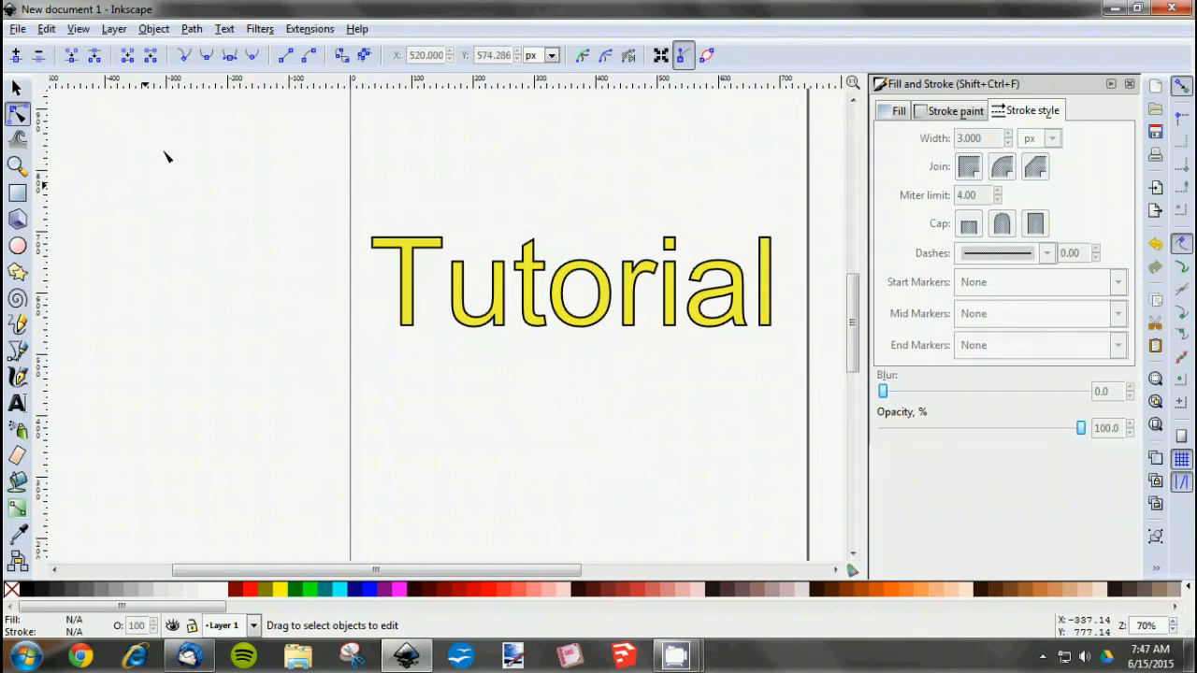
Zoom in on the letter T with its path nodes exposed.
scroll("down", 3)
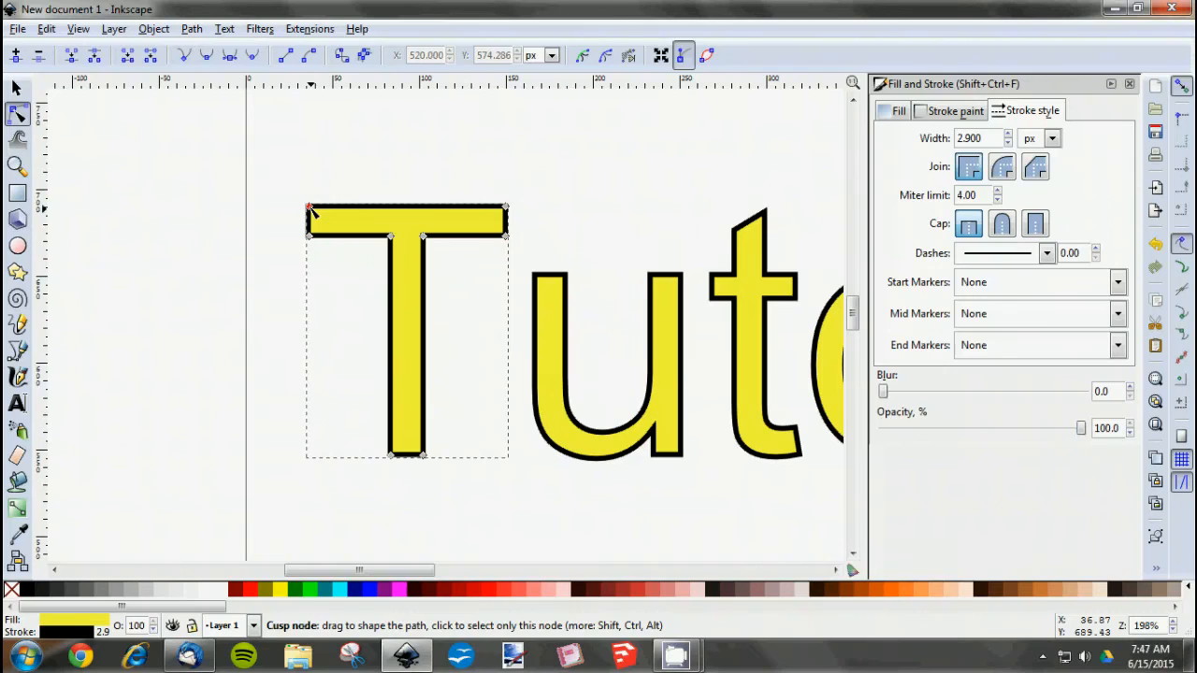
Pull the T's top-left and bottom-left corners into points and curve the left bar's underside.
left_click_drag(311, 207, 273, 139)
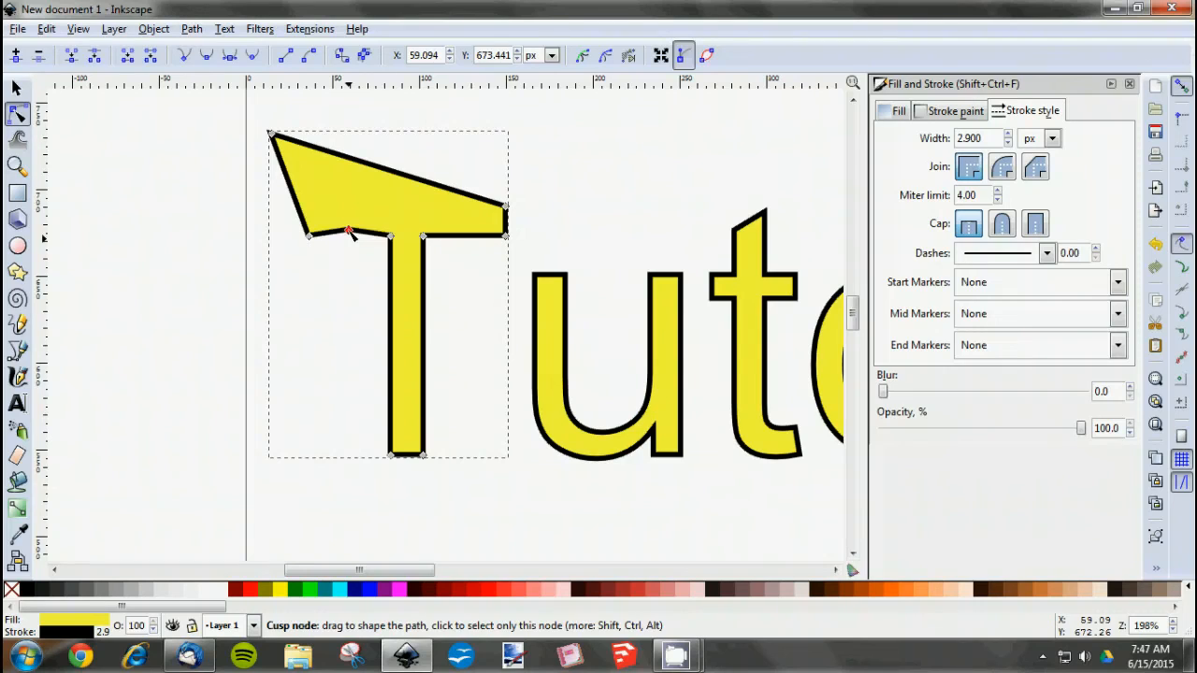
left_click_drag(348, 232, 348, 205)
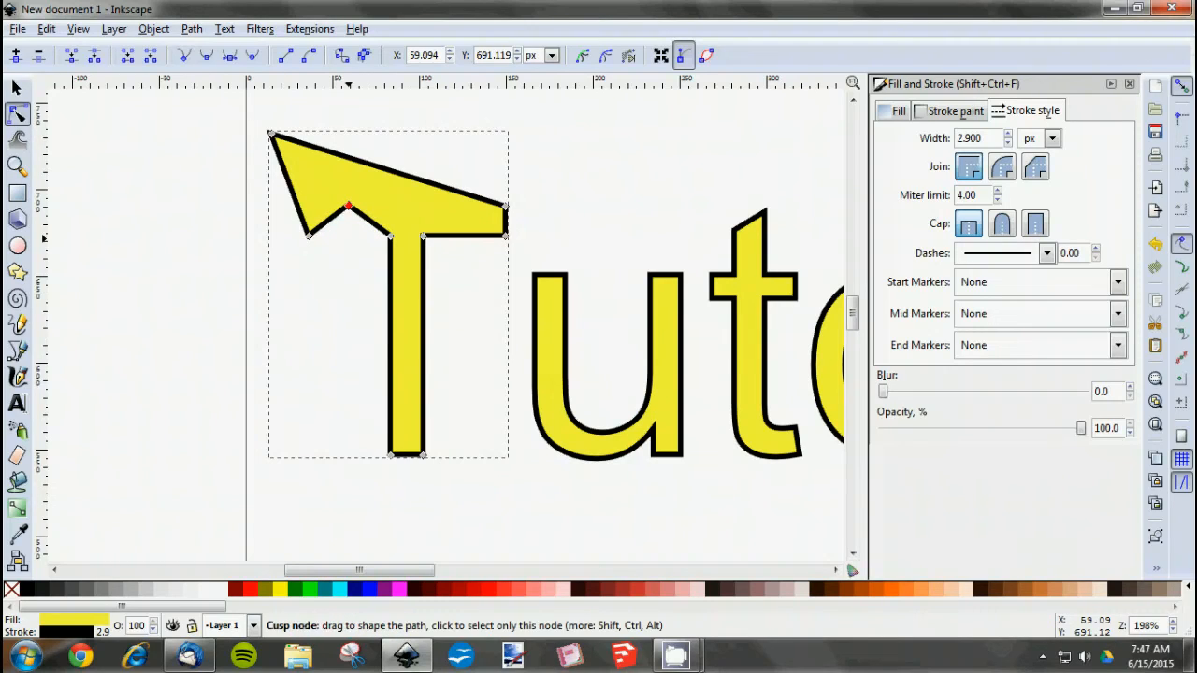
left_click_drag(347, 207, 347, 229)
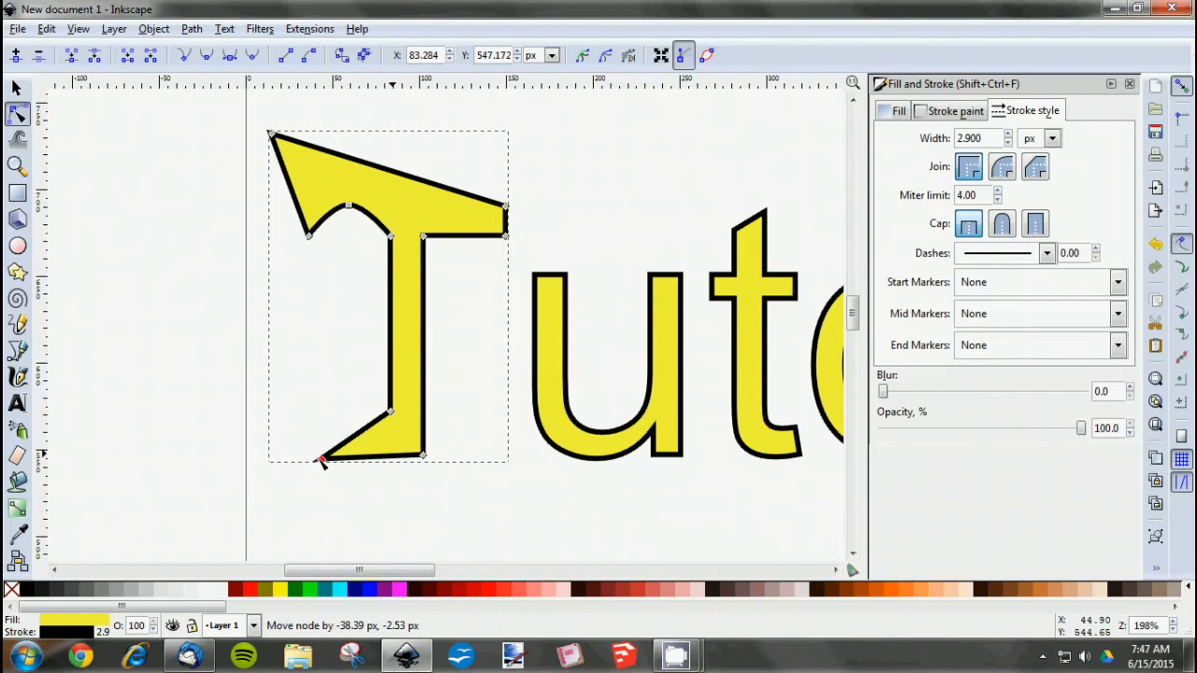
left_click_drag(322, 460, 281, 460)
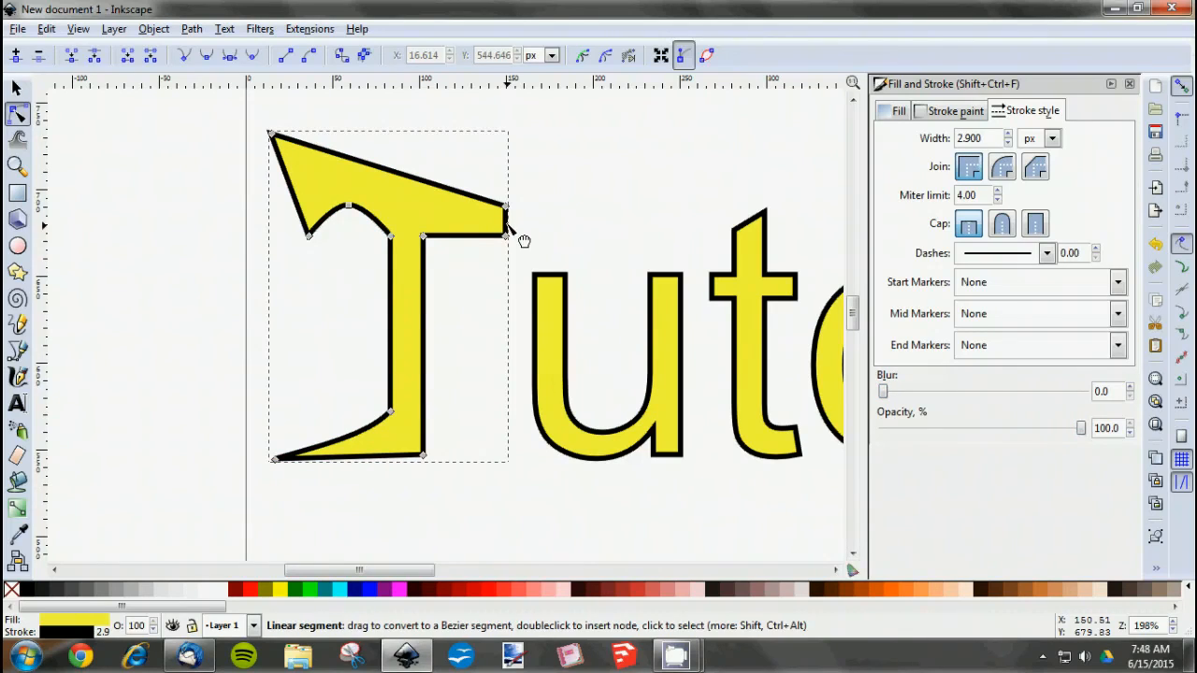
Stretch the top bar's right end into a point and refine its tip.
left_click_drag(505, 206, 551, 232)
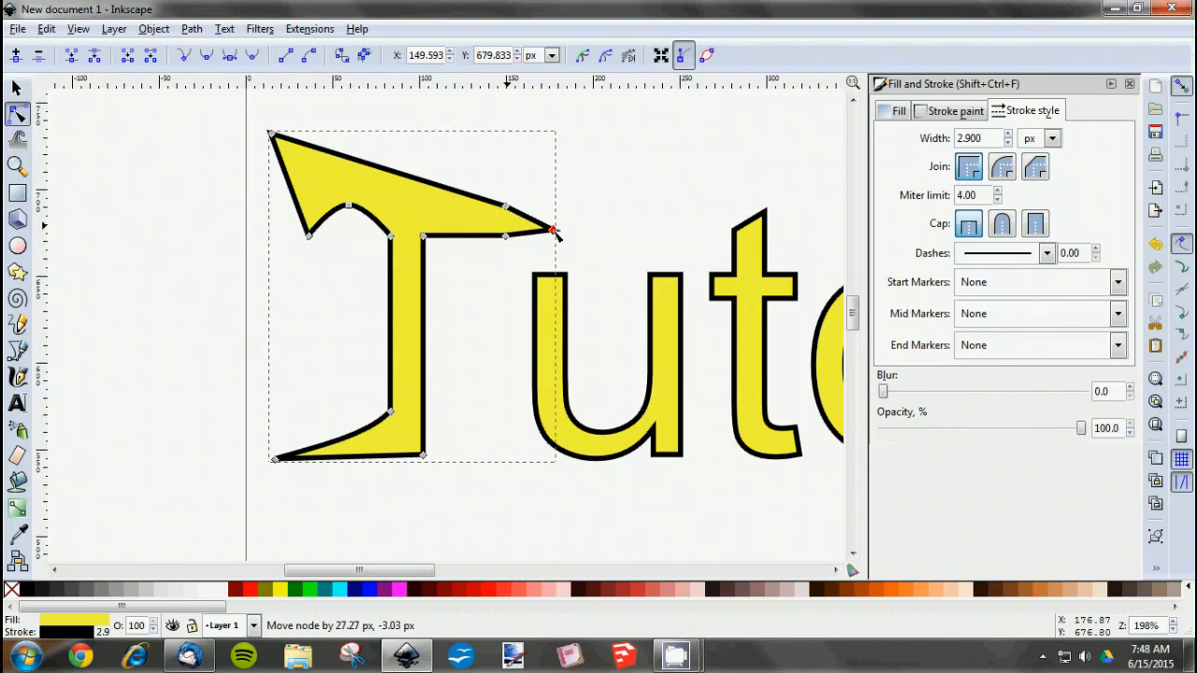
left_click_drag(552, 232, 528, 229)
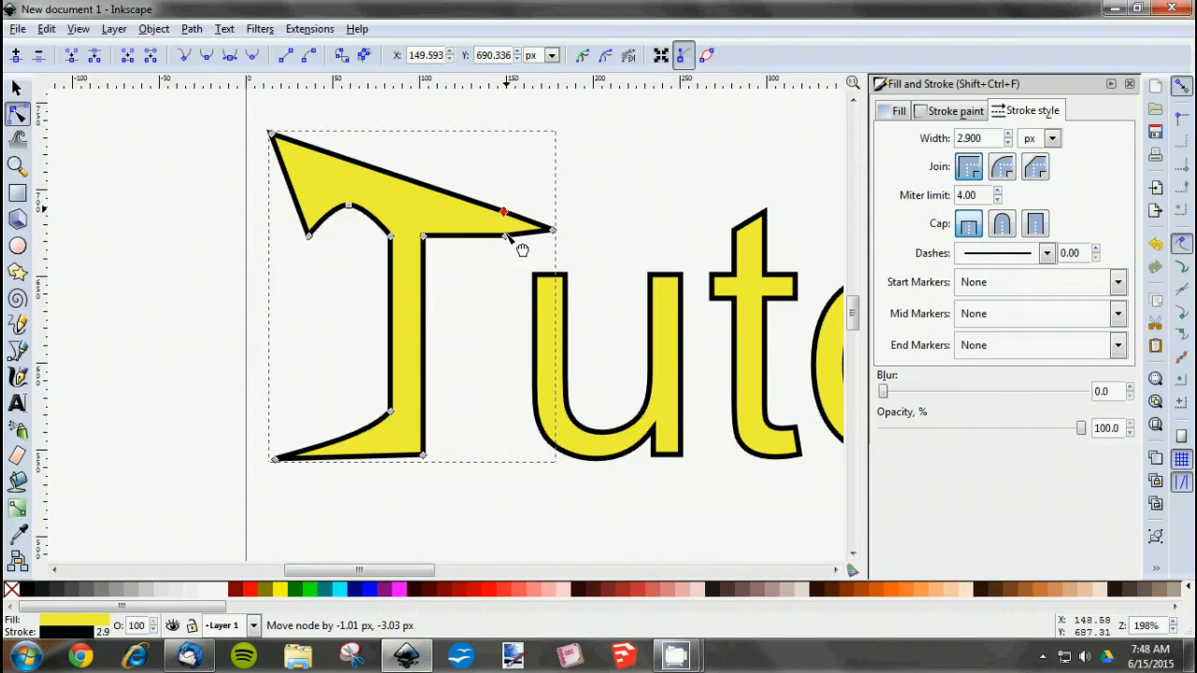
left_click_drag(503, 211, 505, 214)
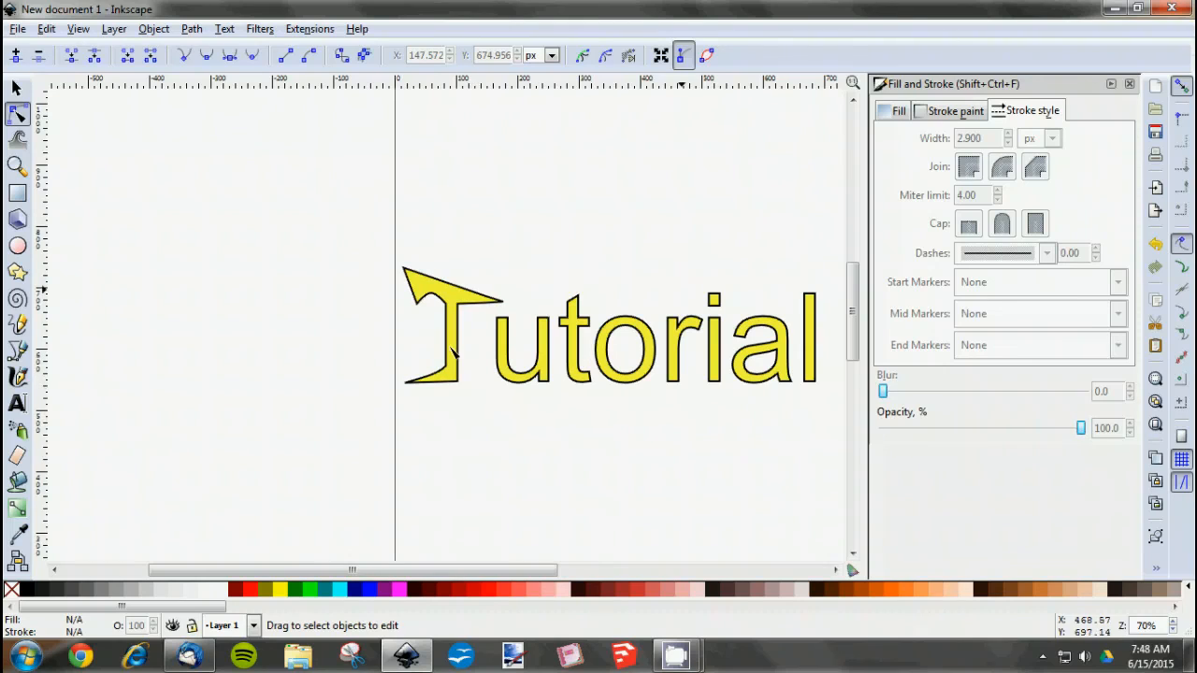
mouse_move(590, 412)
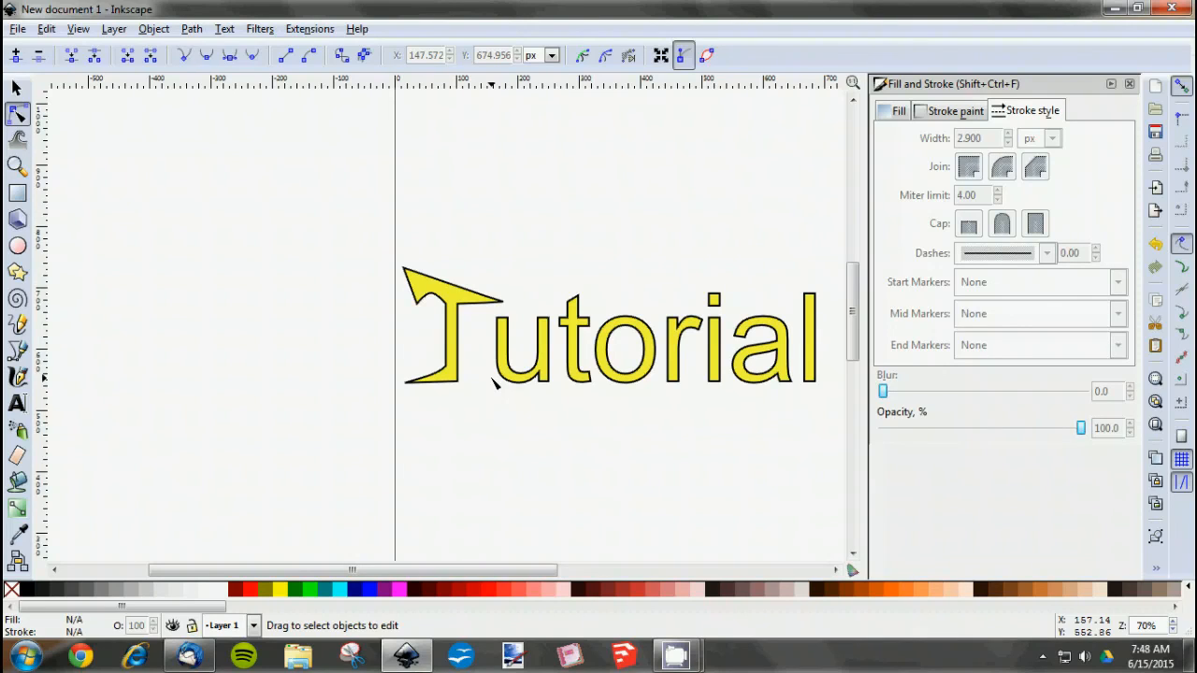
mouse_move(19, 423)
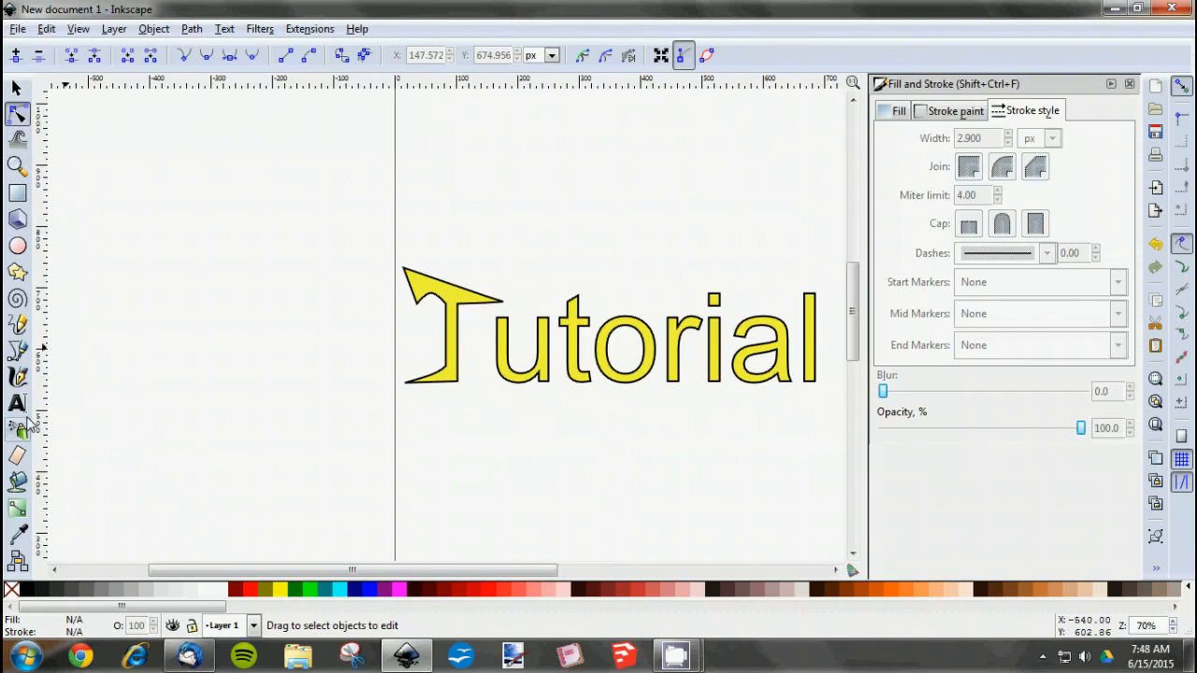
mouse_move(18, 377)
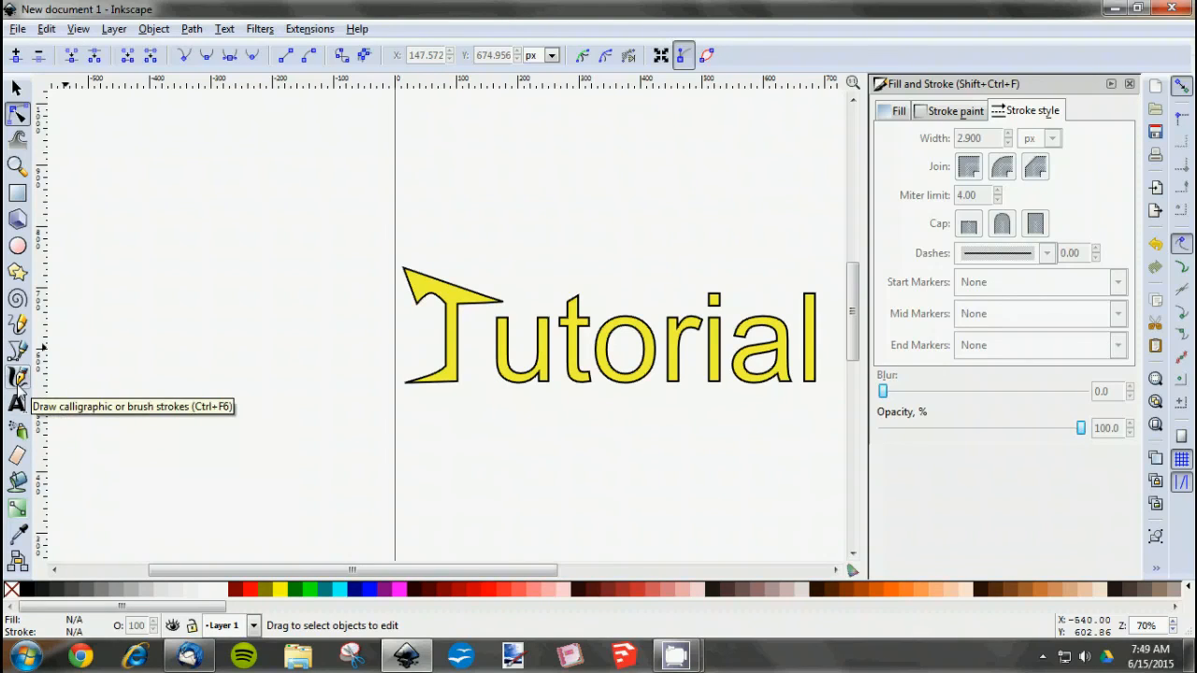